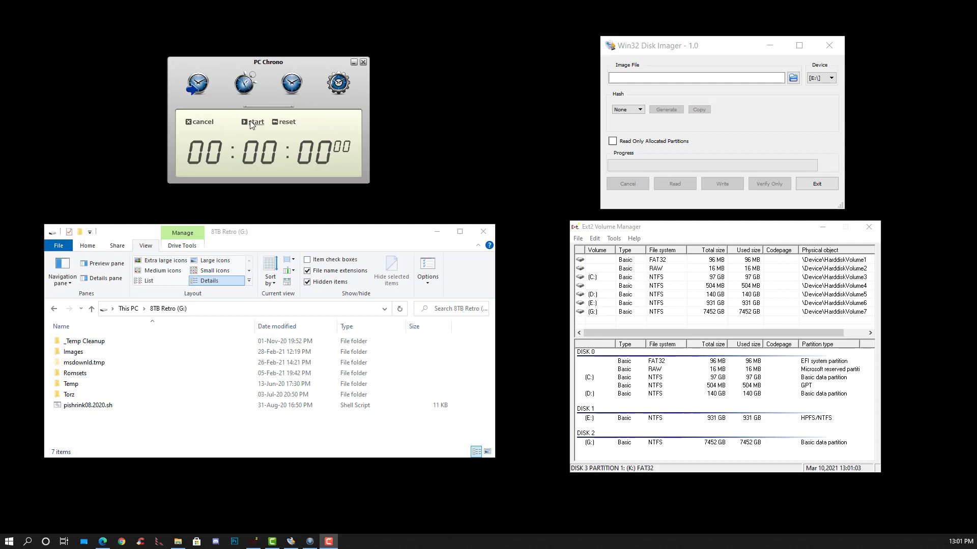
Start the PC Chrono stopwatch and select K:\ as the target device.
left_click(252, 122)
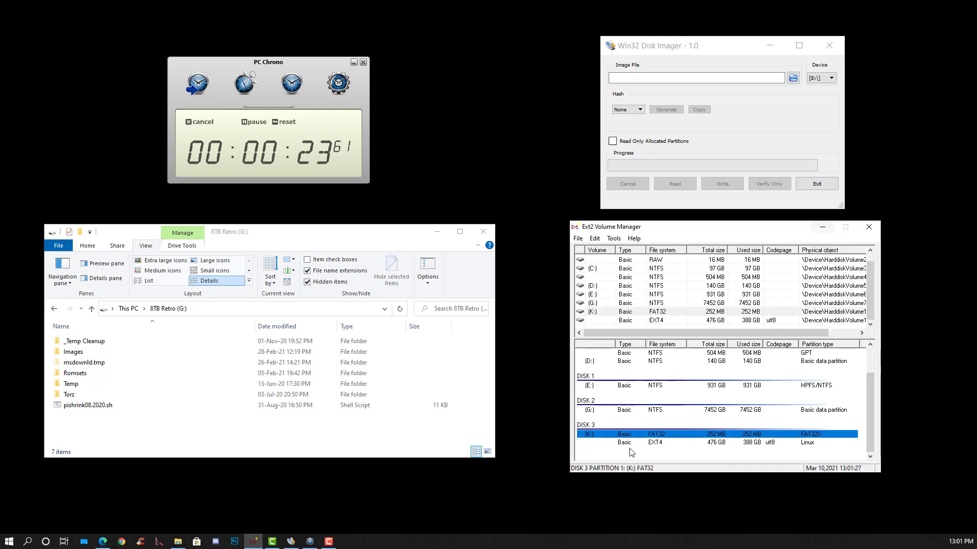
left_click(829, 77)
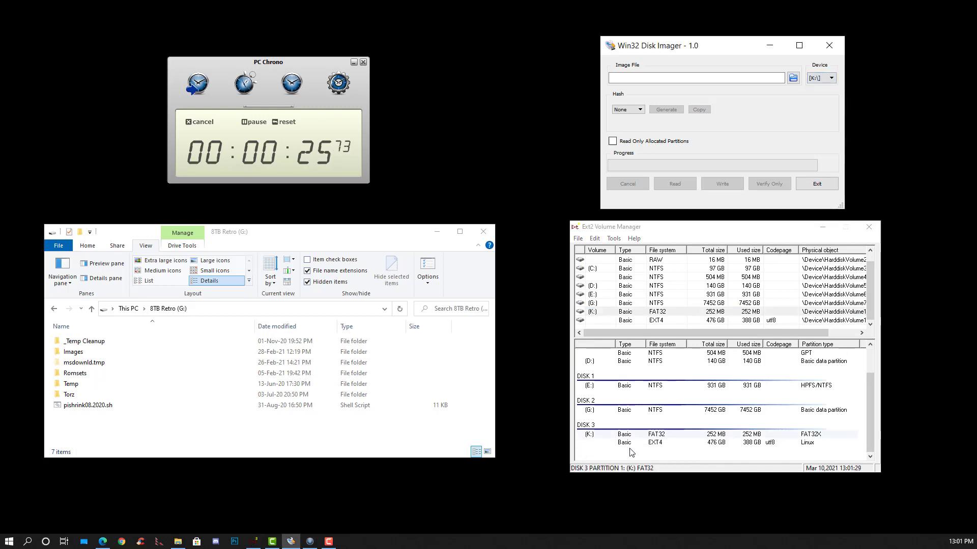
Browse to 8TB Retro (G:) and name the image '2Play! Presents Rick Dangerous & Spyro The Dragon on PlayBox v2 Loaded v3'.
left_click(793, 77)
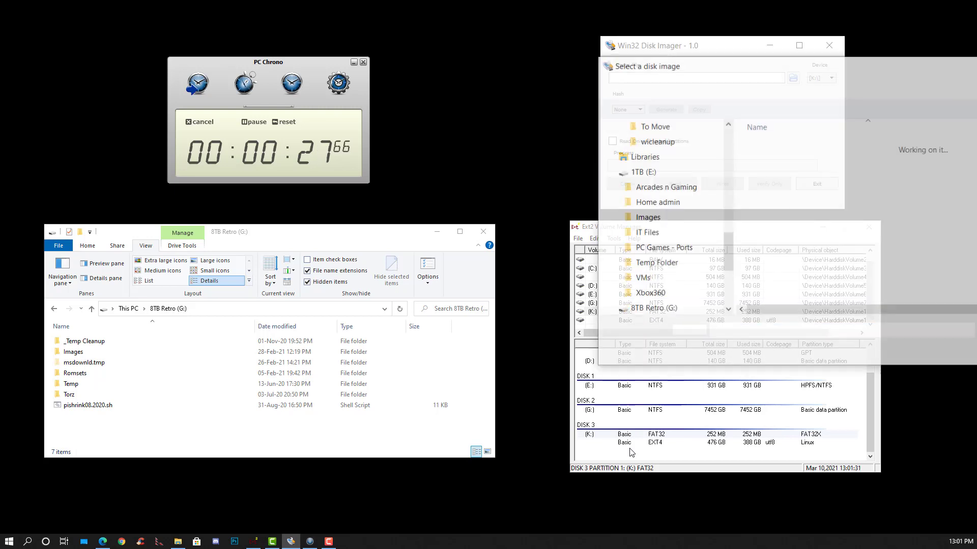
left_click(793, 78)
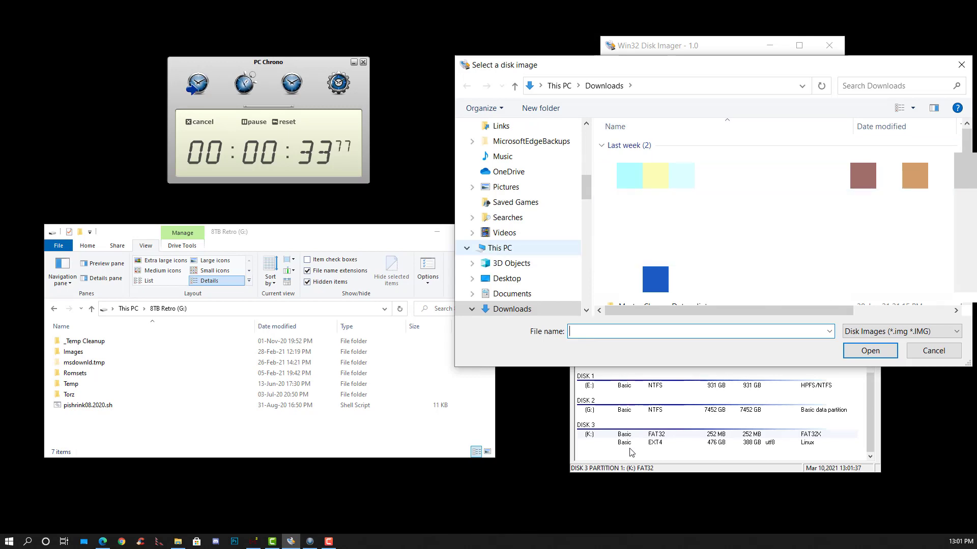
left_click(559, 86)
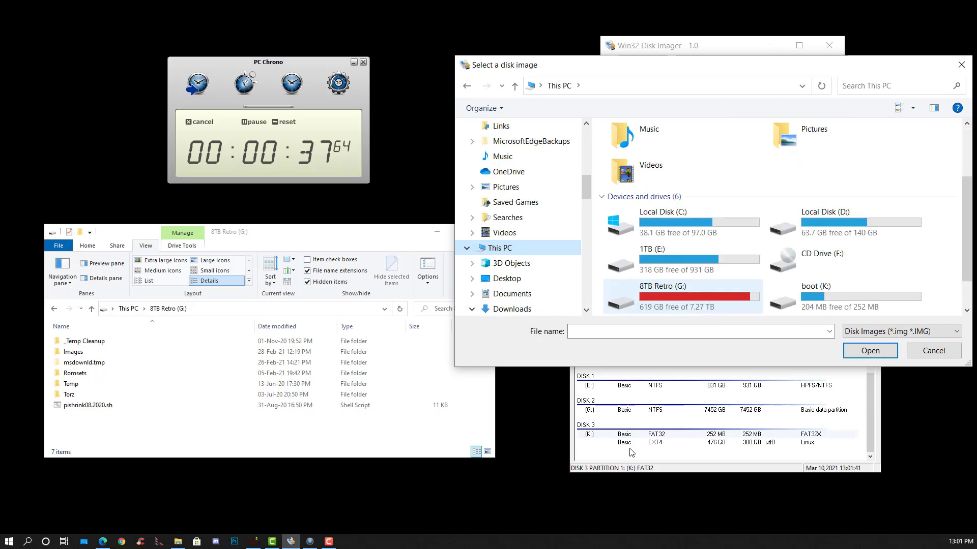
double_click(663, 296)
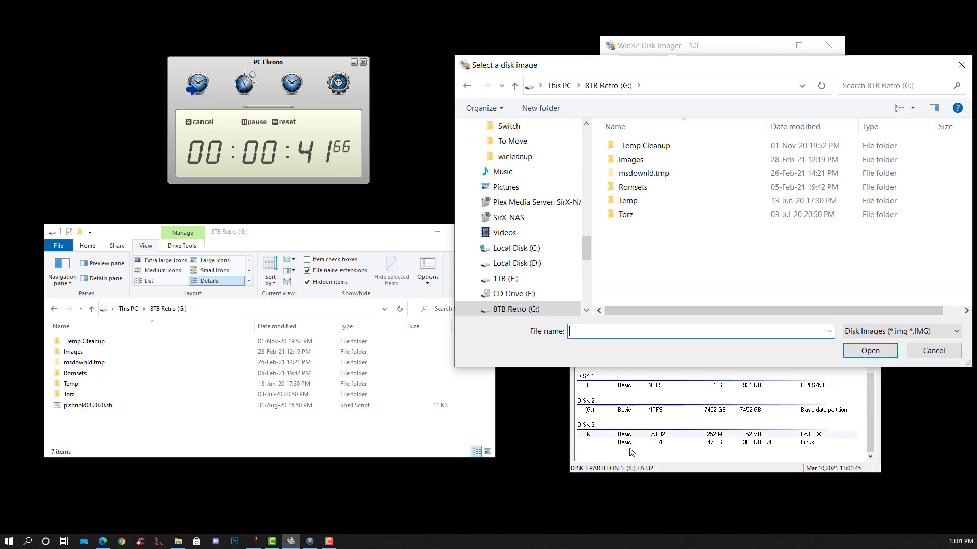
type("2Play! Presents Rick Dangerous & Spyro The Dragon on PlayBox v2")
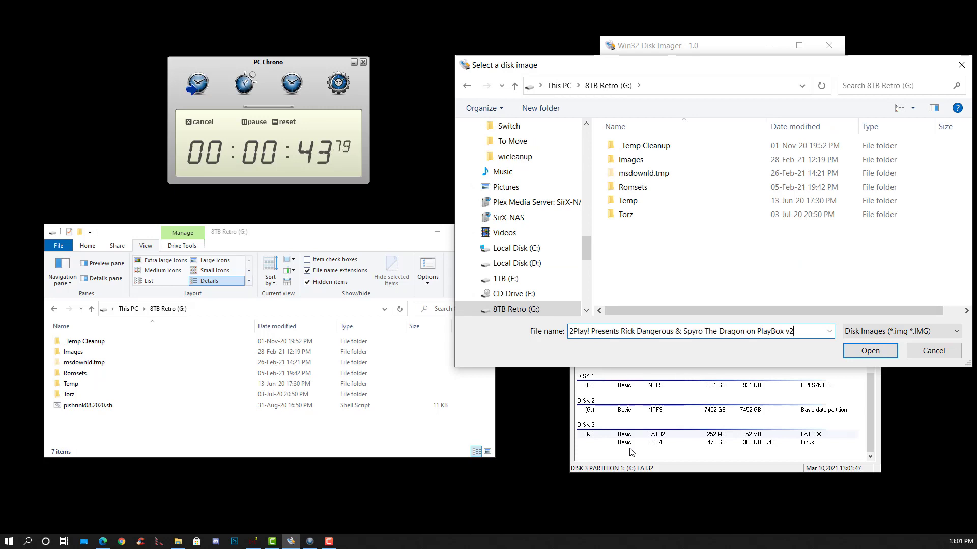
type("Loaded")
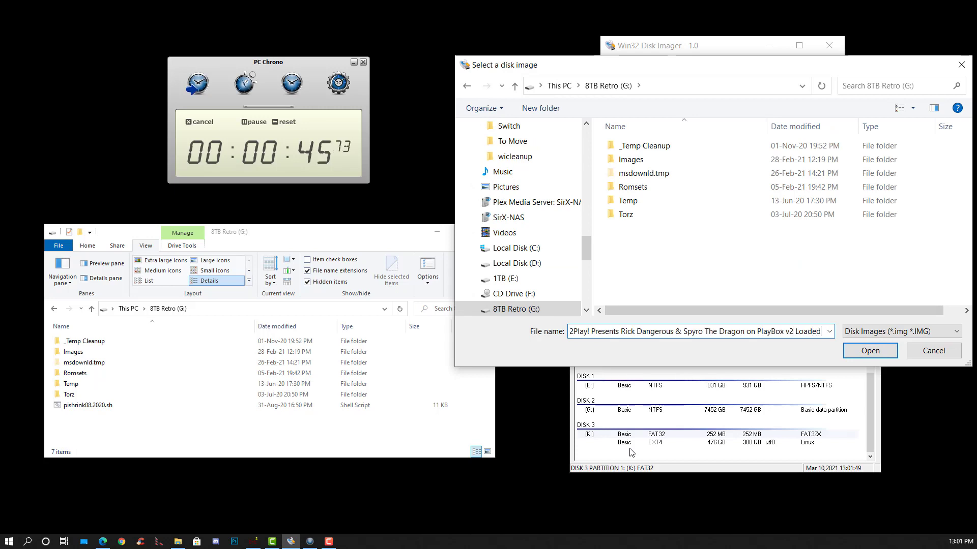
type("v3.im")
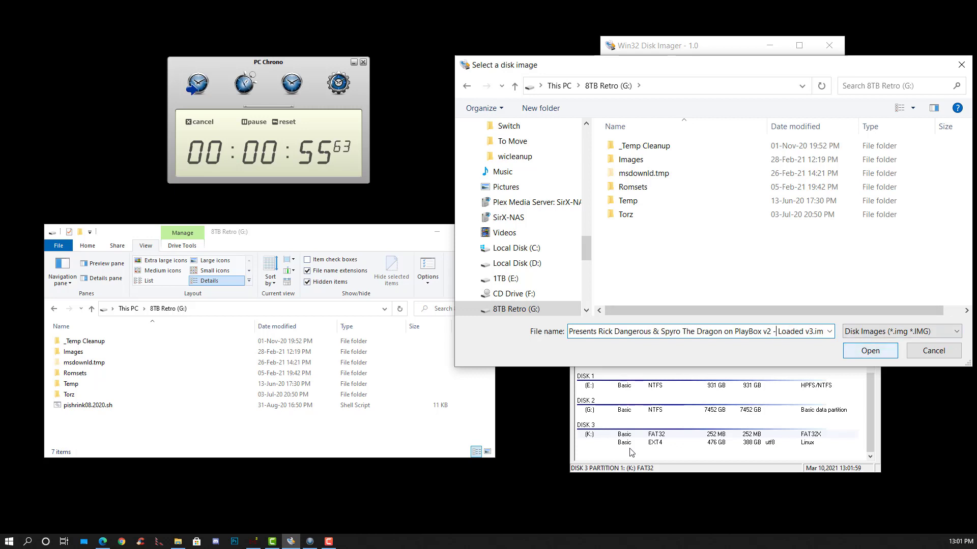
Accept the Loaded v3 image file on G: and read the K: card into it.
left_click(869, 351)
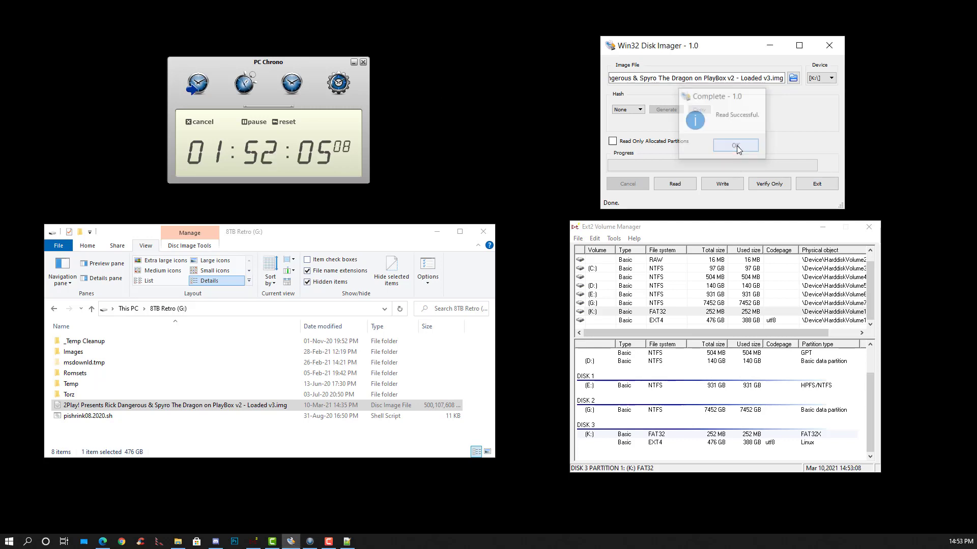
Dismiss the Read Successful confirmation message.
left_click(736, 146)
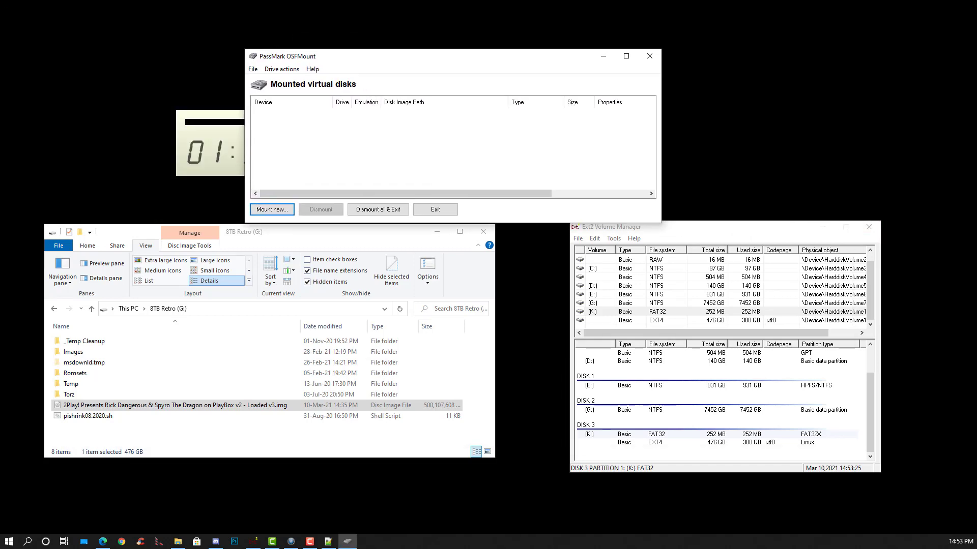
left_click(271, 209)
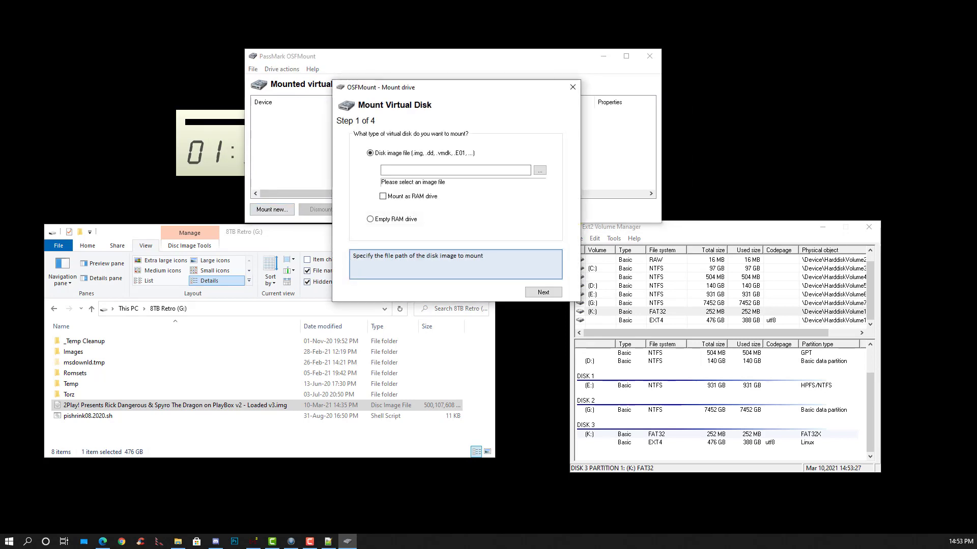
left_click(538, 170)
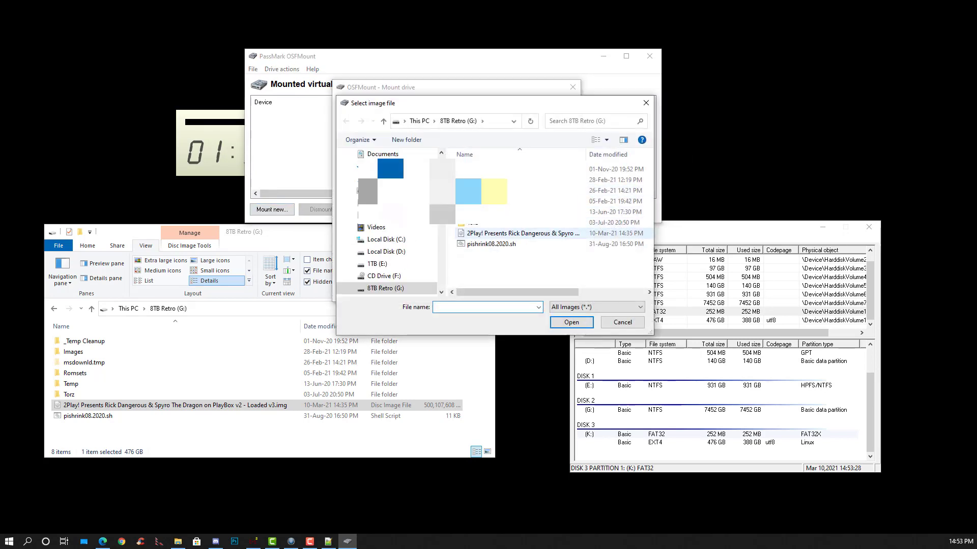
left_click(620, 322)
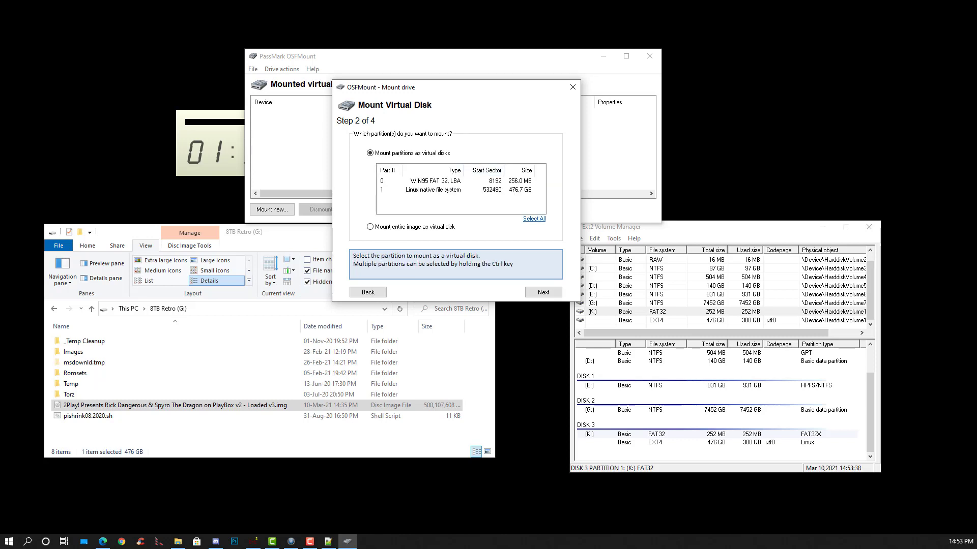
left_click(542, 292)
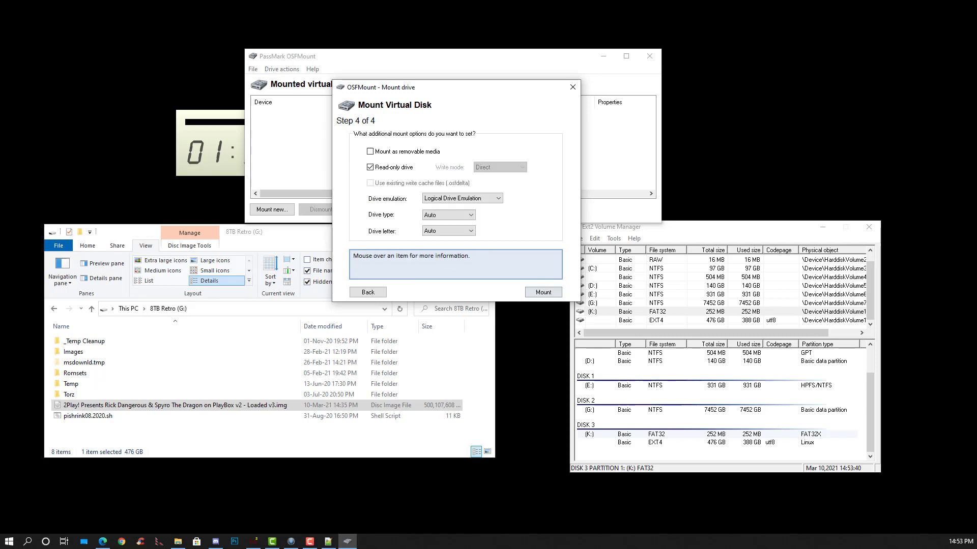
left_click(542, 292)
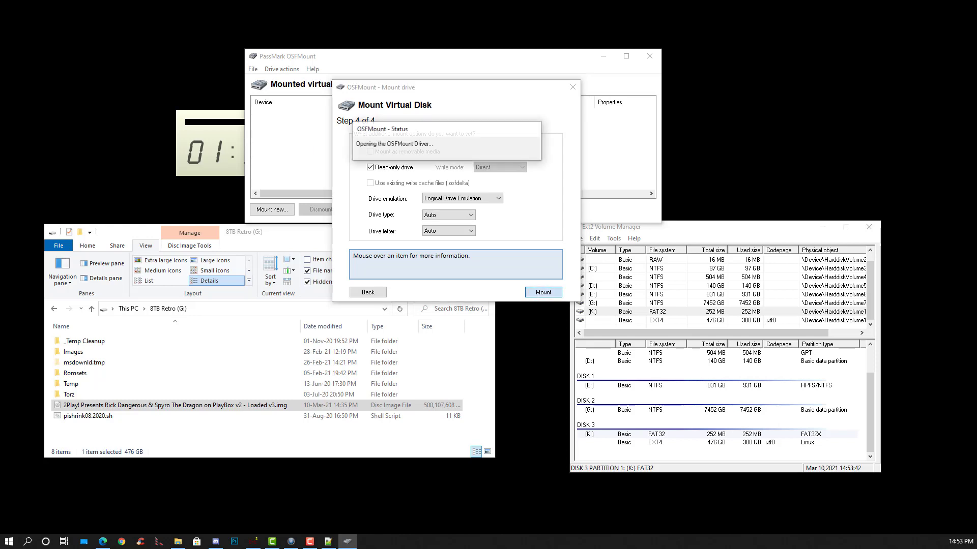
left_click(541, 292)
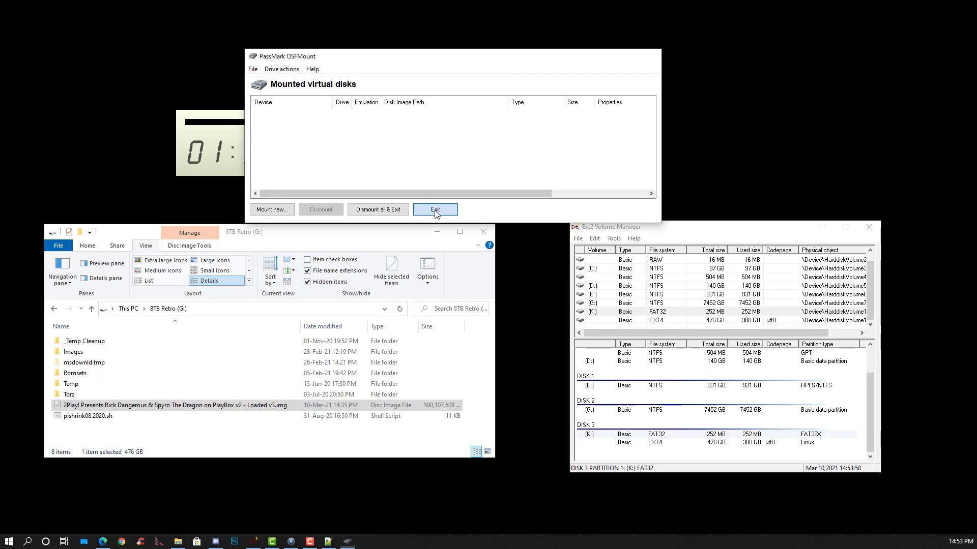
Exit PassMark OSFMount.
left_click(435, 209)
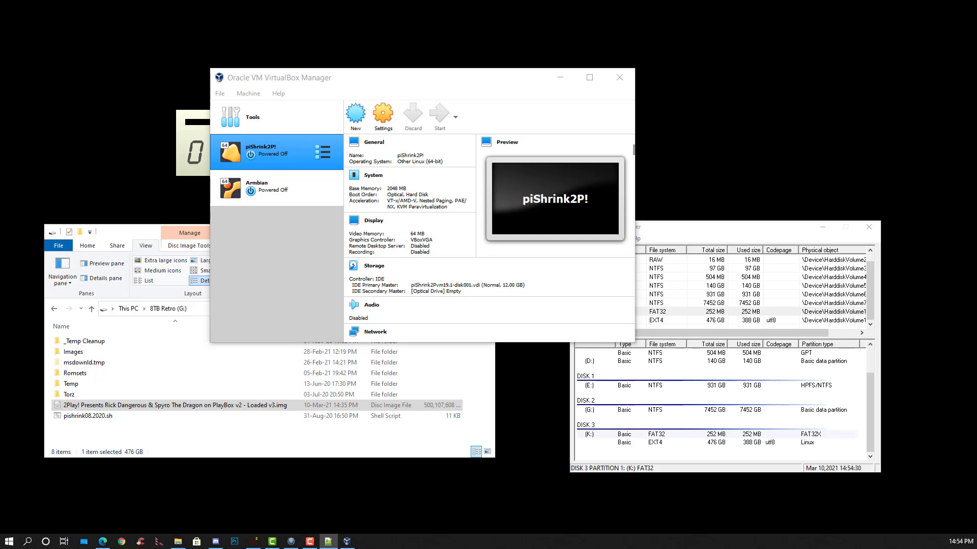
Start the piShrink2P! virtual machine and dismiss the mouse pointer integration notice.
left_click(439, 117)
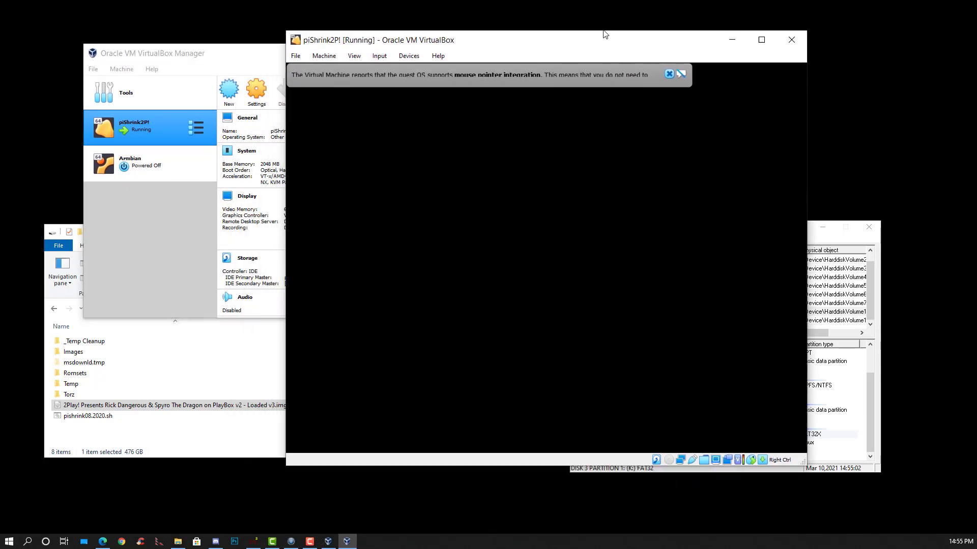
left_click(668, 74)
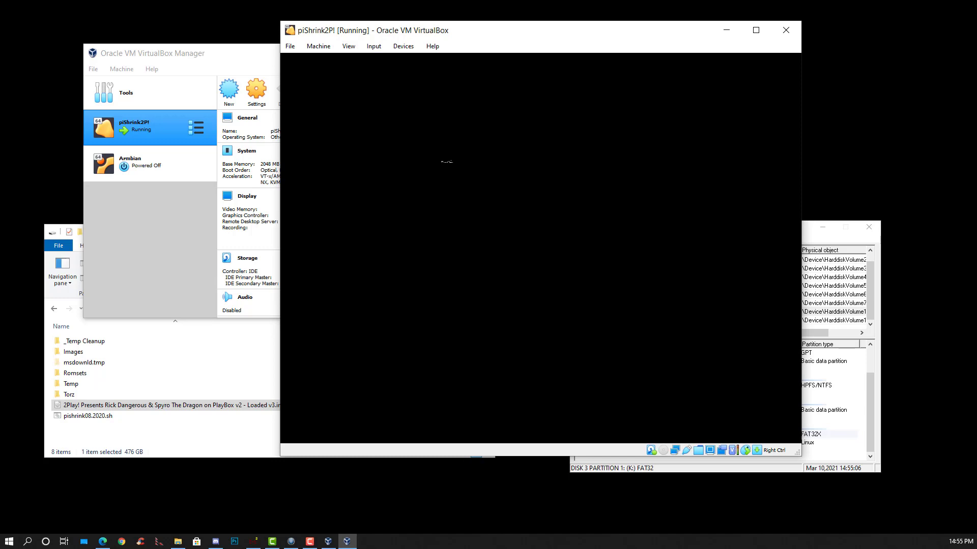
mouse_move(416, 171)
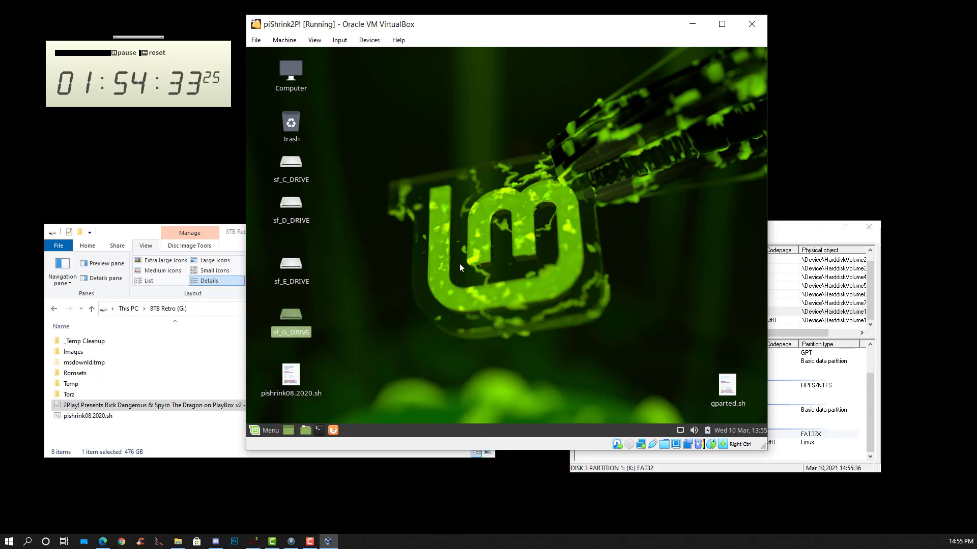
Run sudo ./pishrink08.2020.sh on the Loaded v3 image in sf_G_DRIVE, shrinking it to 389G.
double_click(290, 315)
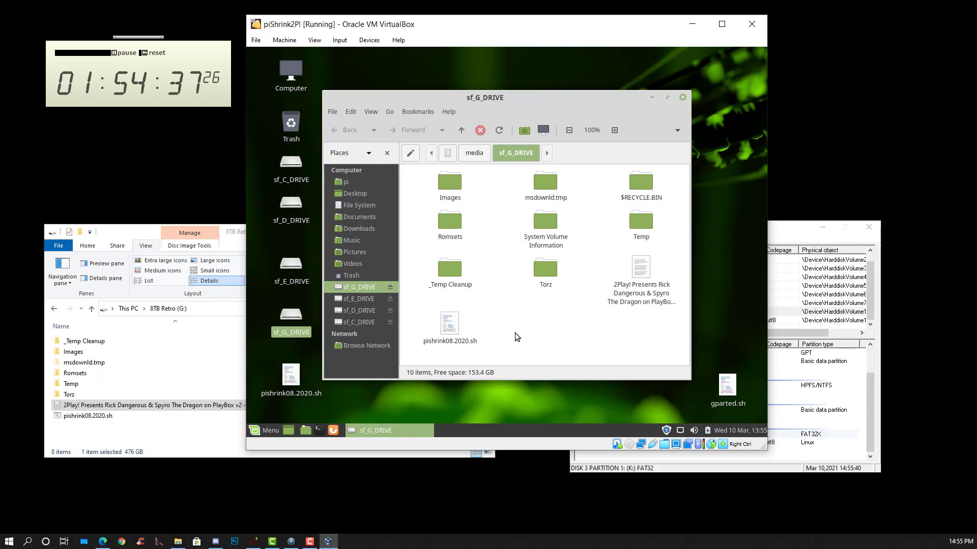
mouse_move(584, 347)
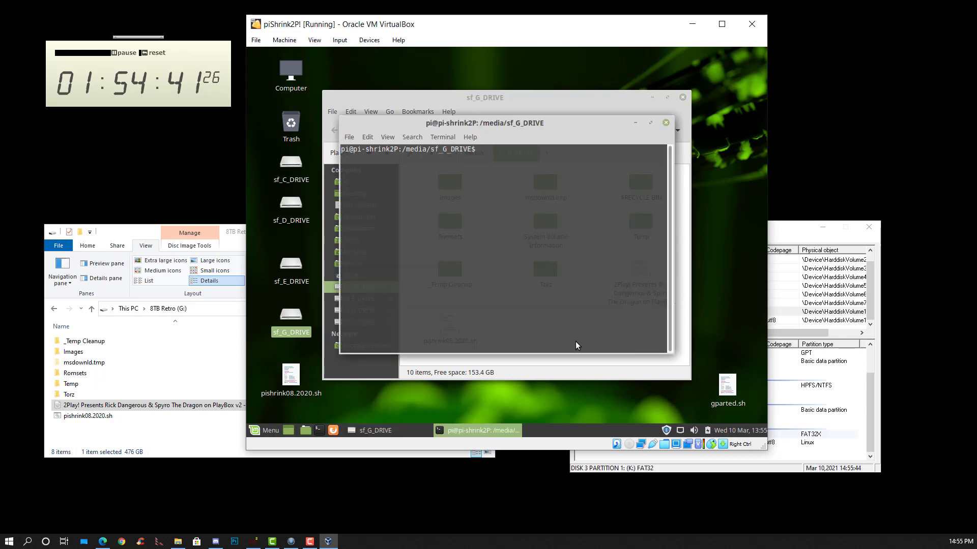
type("sd")
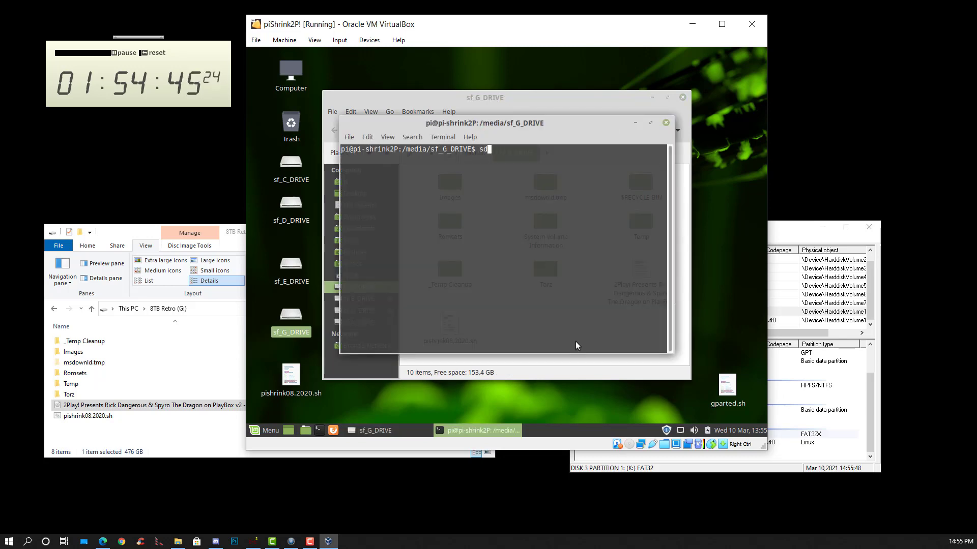
type("udo ./")
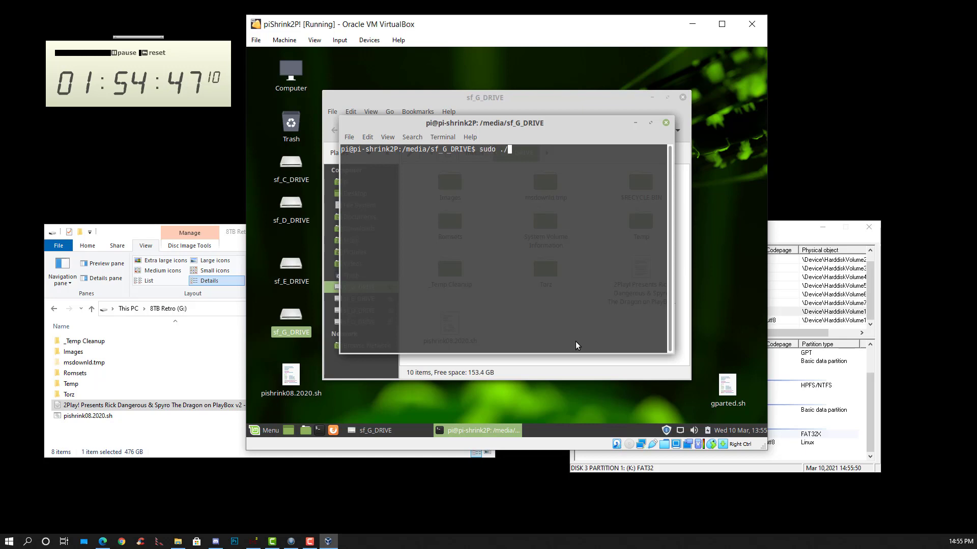
type("pishrink08.2020.sh")
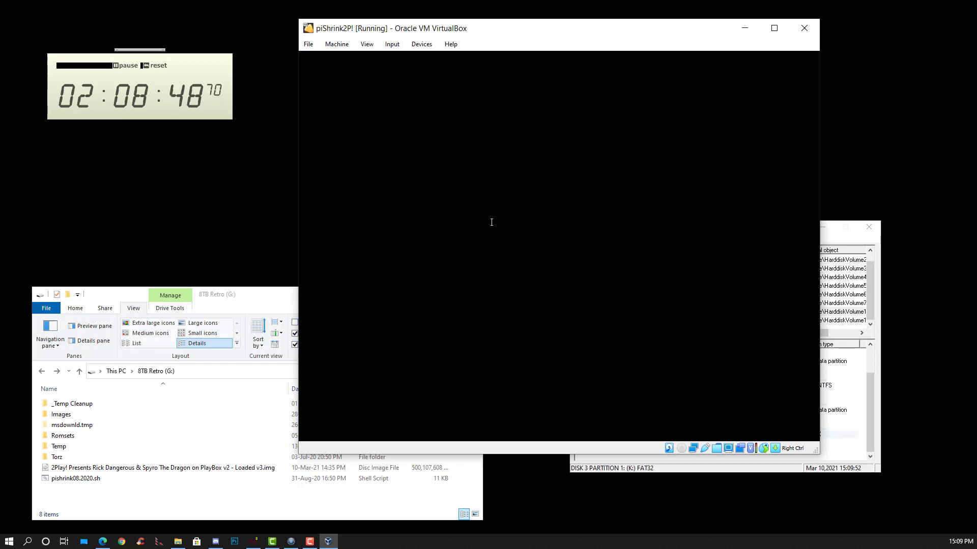
left_click(317, 433)
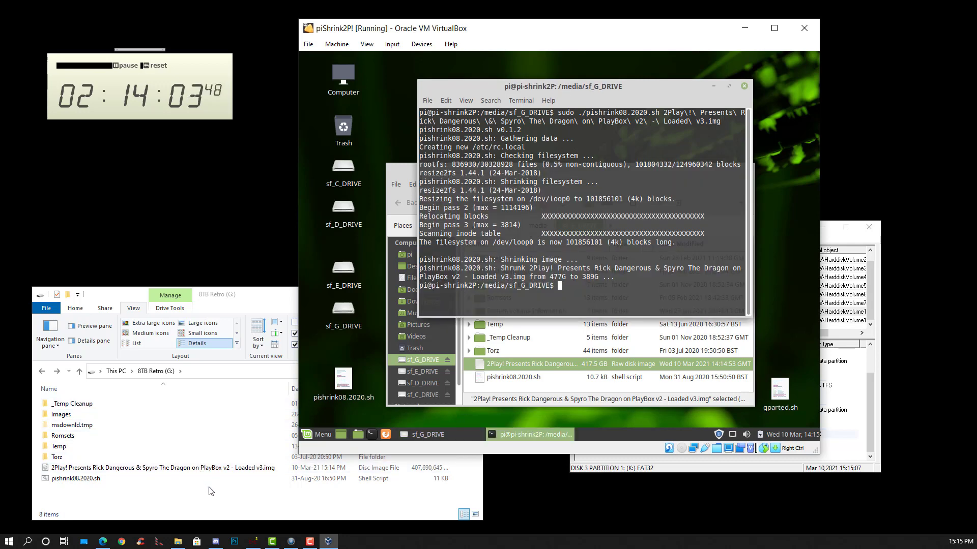
Select the shrunk Loaded v3 image on G: to confirm its 388 GB size.
left_click(156, 468)
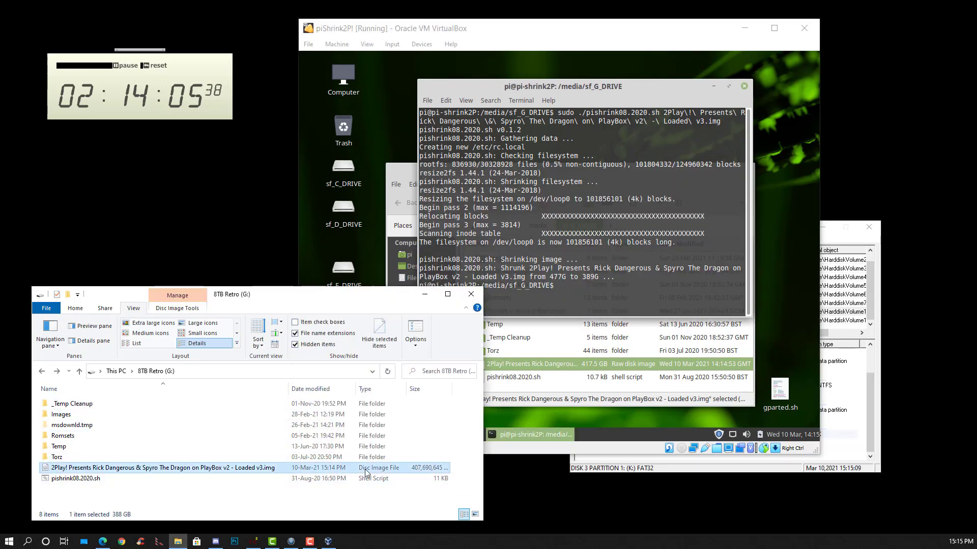
mouse_move(253, 481)
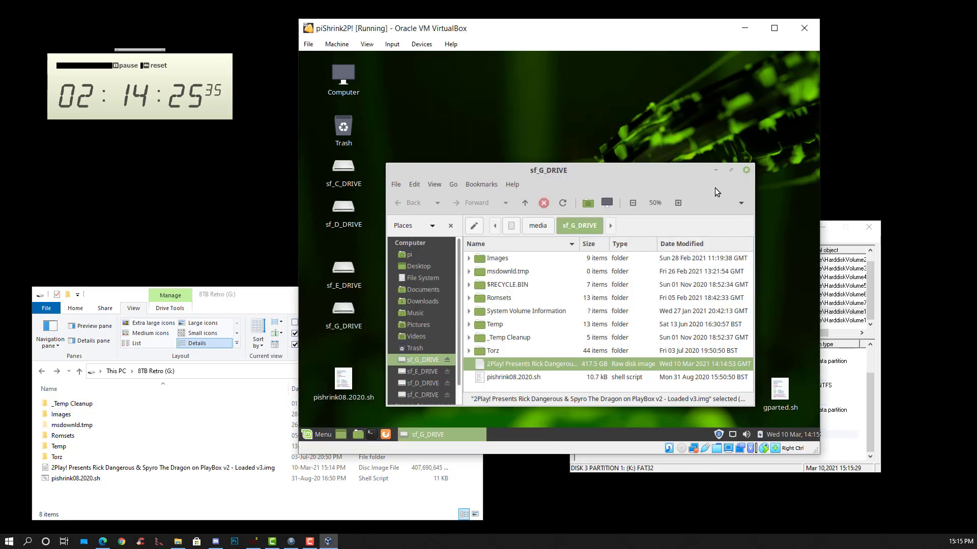
Close the Nemo file manager and shut down the piShrink2P! guest from the Mint Menu.
left_click(746, 169)
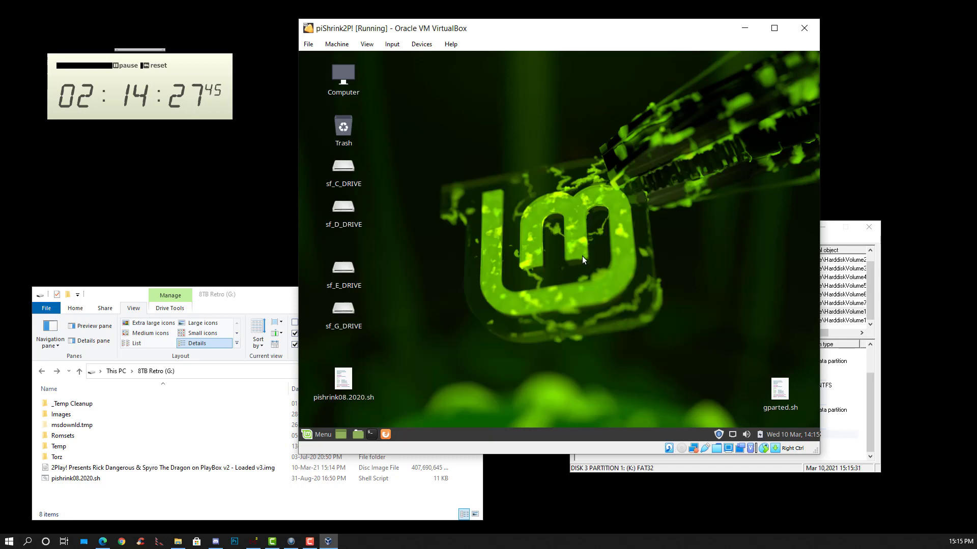
left_click(317, 434)
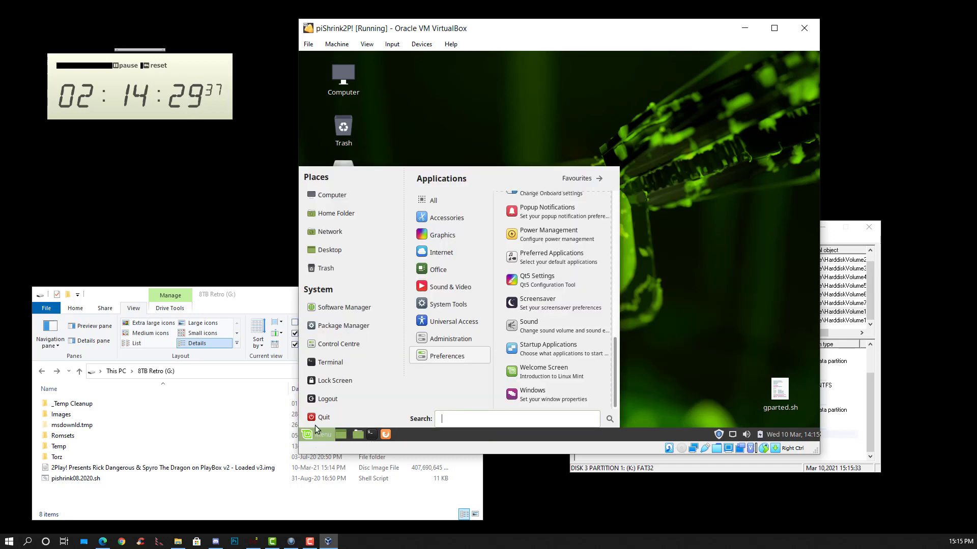
left_click(324, 416)
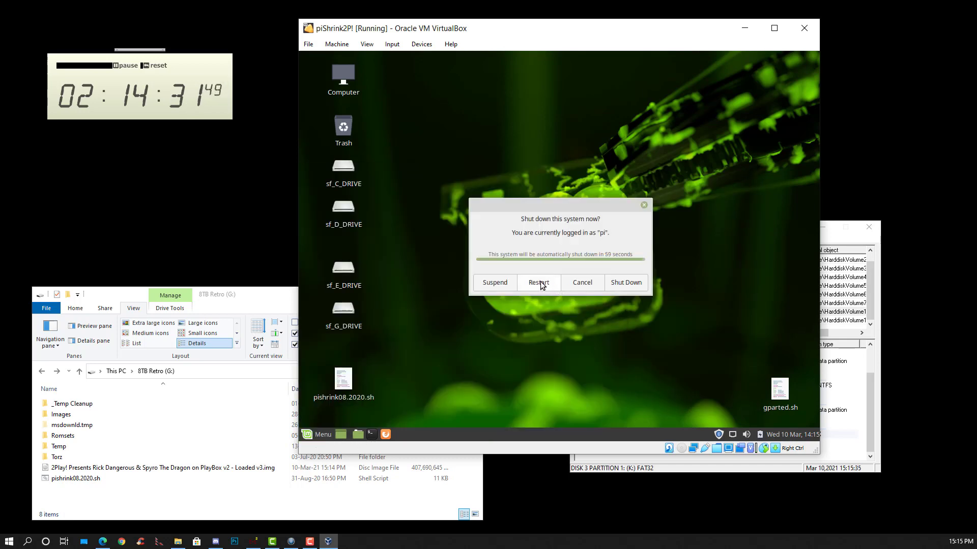
left_click(537, 282)
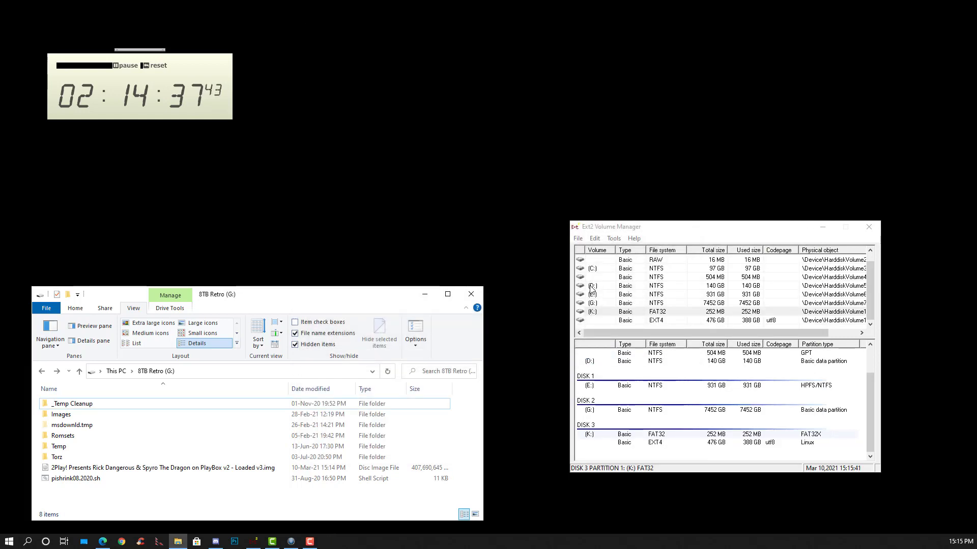
Mount the shrunk Loaded v3 image's 388.6 GB Linux partition as a read-only drive in OSFMount.
left_click(156, 468)
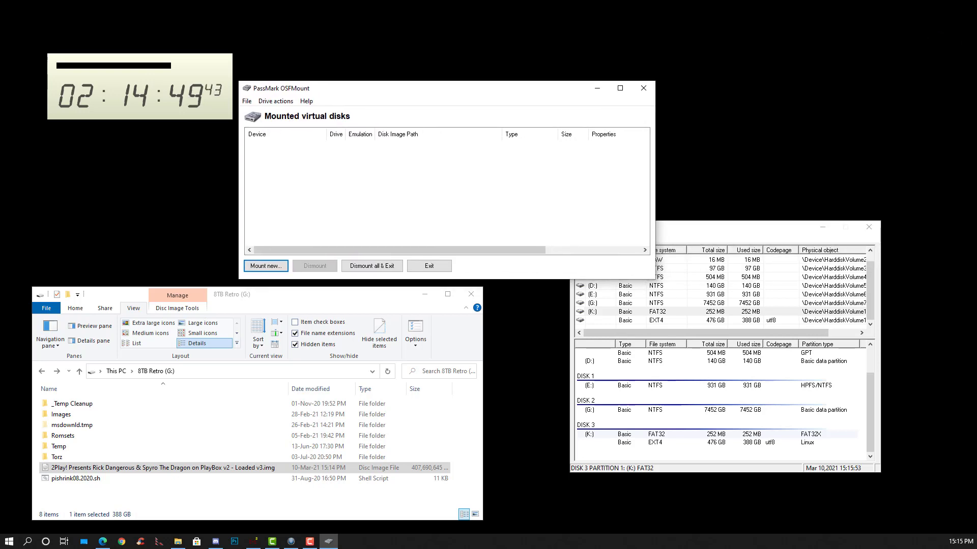
left_click(265, 266)
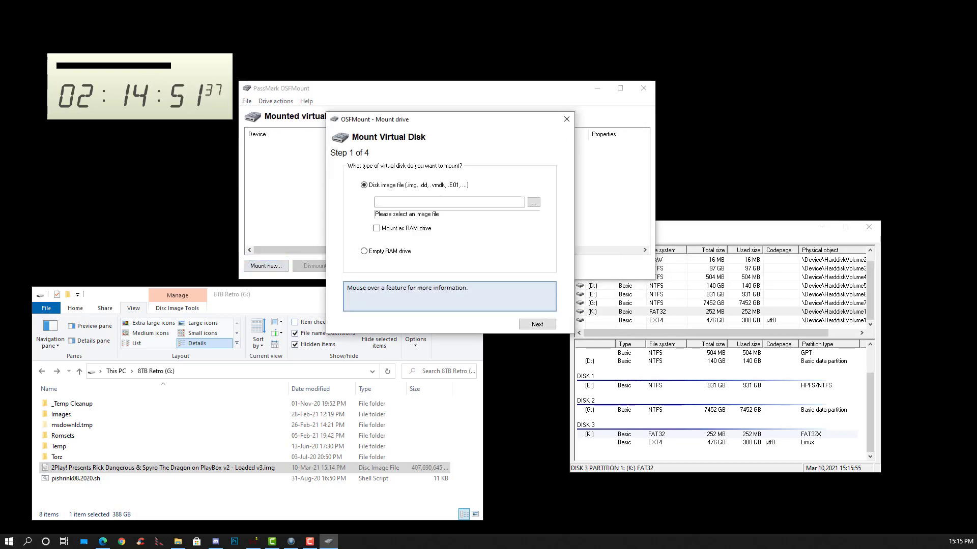
left_click(449, 202)
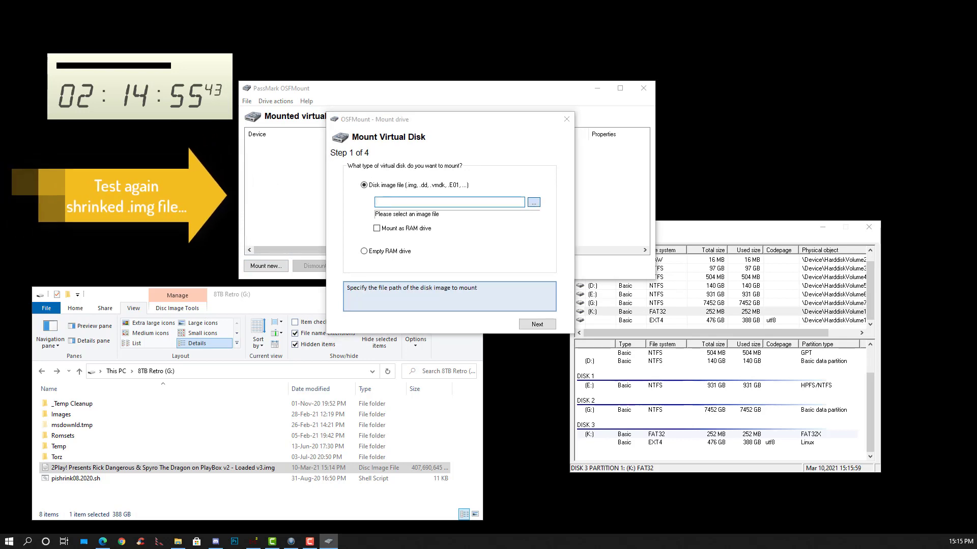
left_click(532, 202)
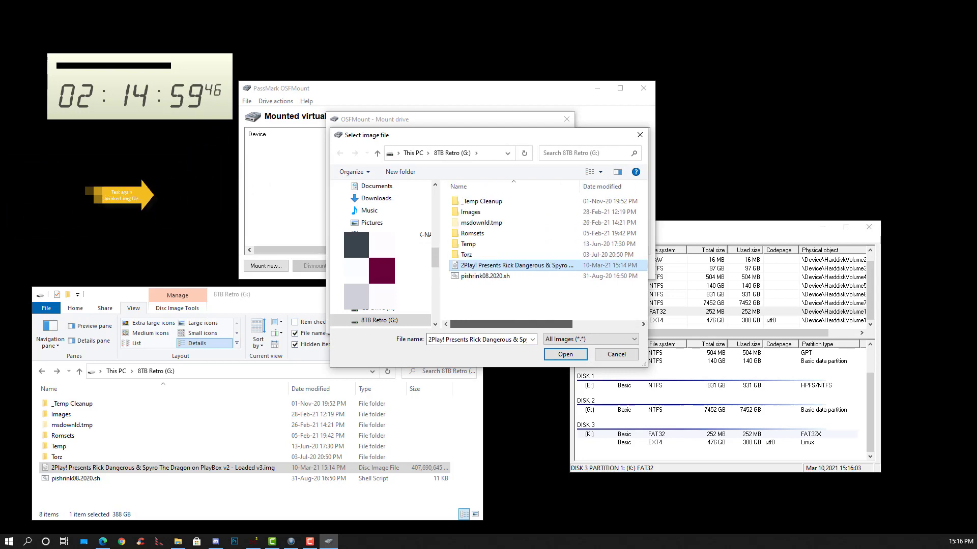
left_click(563, 354)
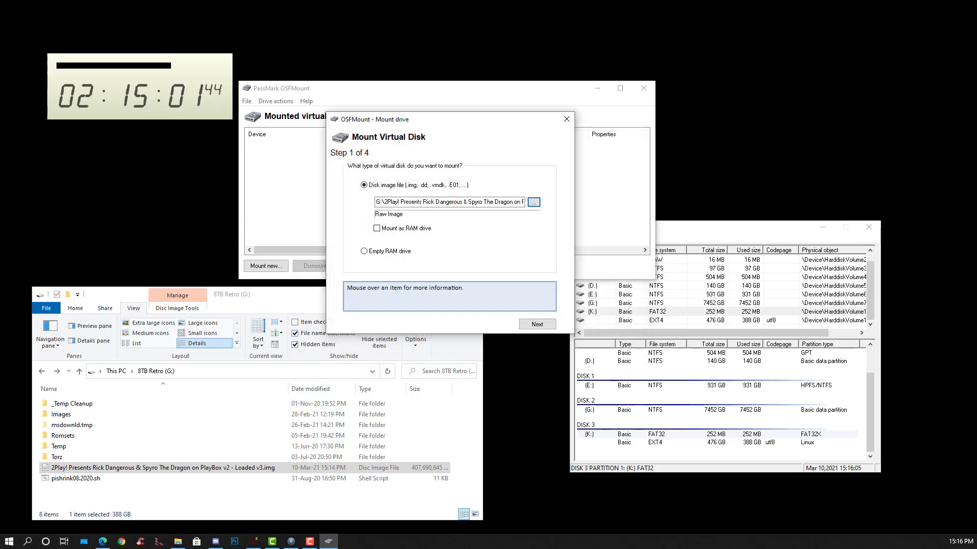
left_click(536, 324)
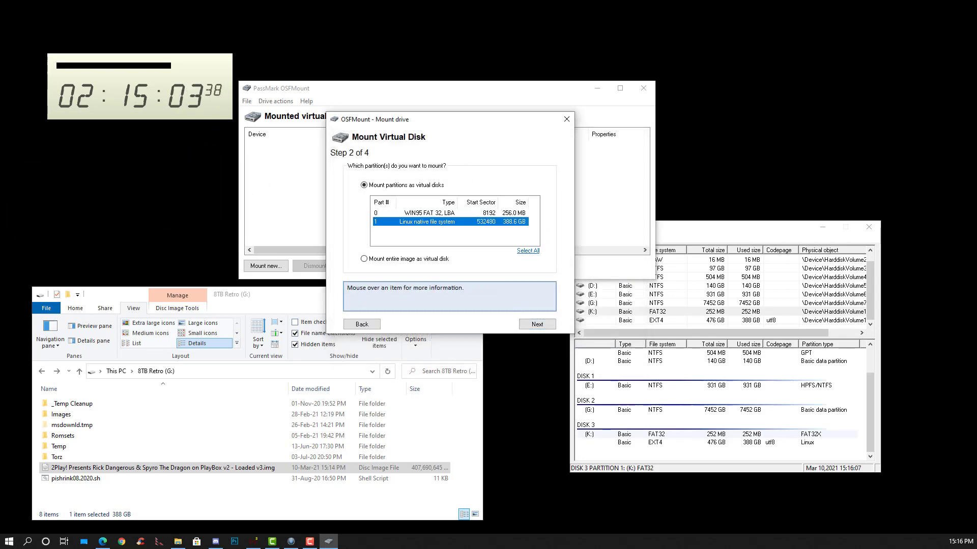
left_click(535, 324)
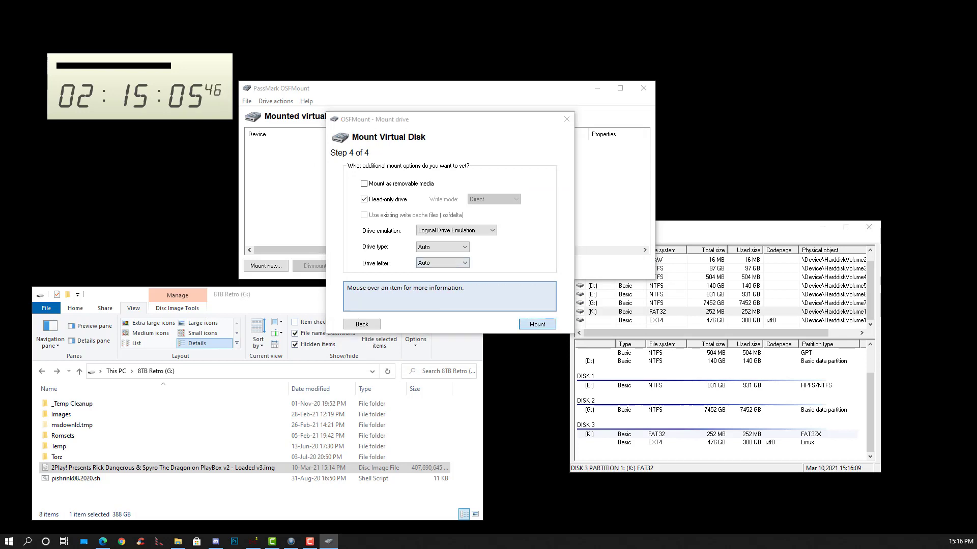
left_click(535, 324)
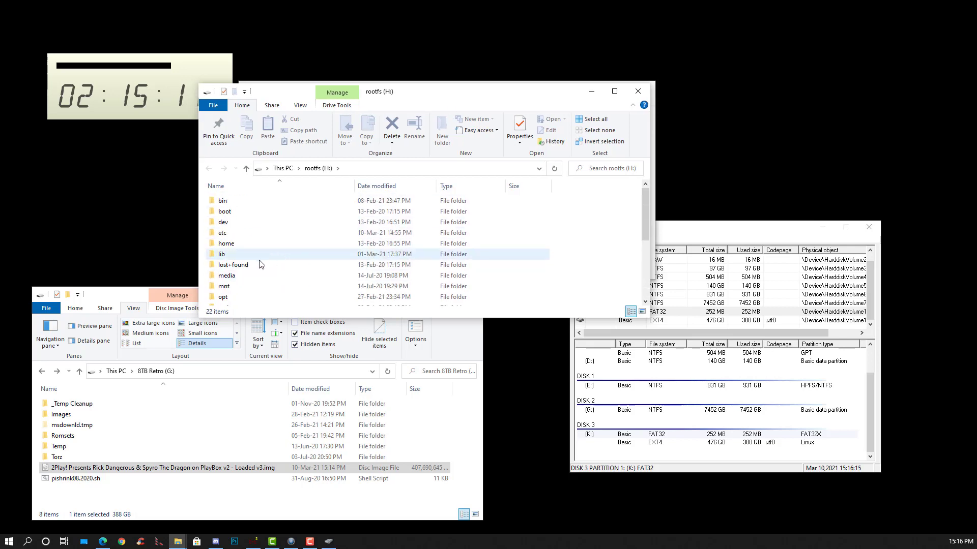
Browse to home/pi/RetroPie/splashscreens on the mounted image and preview PlayBoxv2Pi-Loading.mp4.
double_click(225, 243)
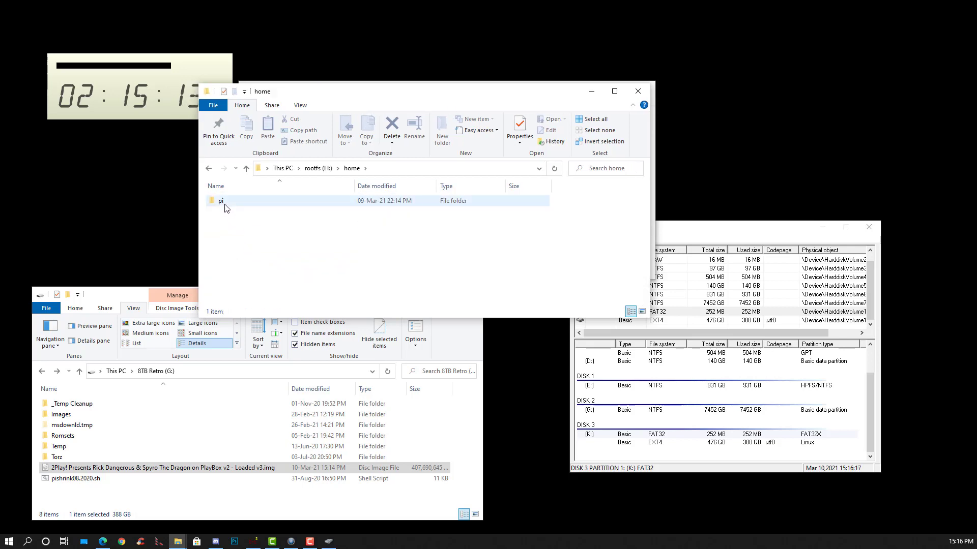
left_click(221, 200)
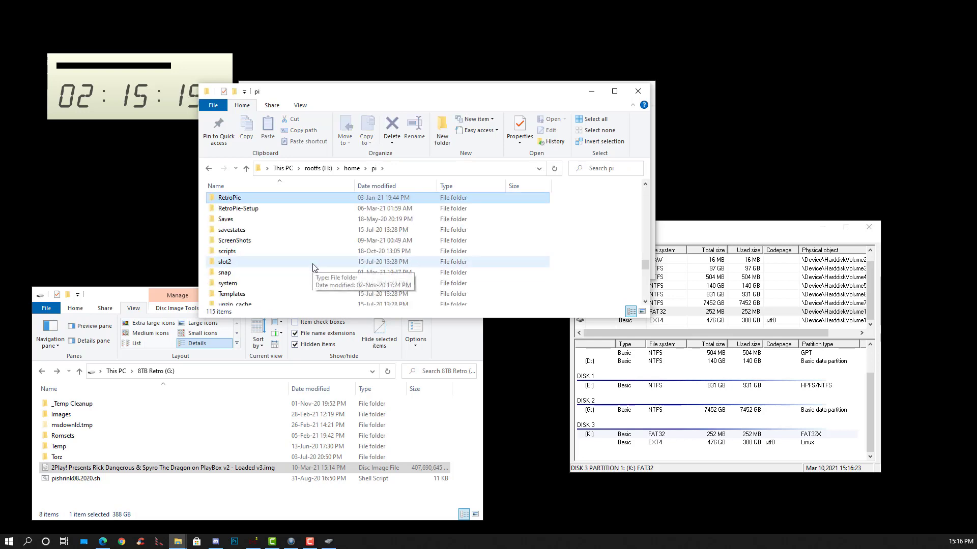
double_click(229, 197)
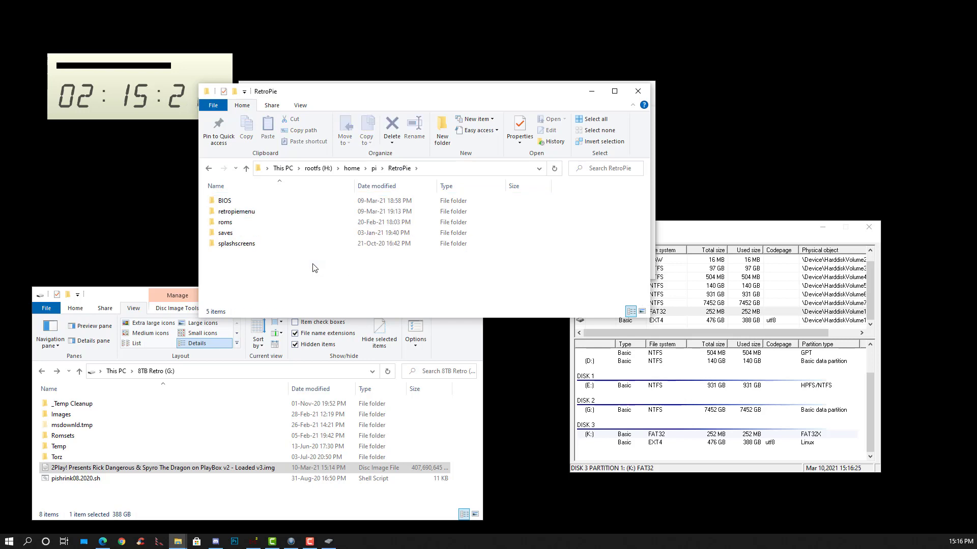
left_click(235, 243)
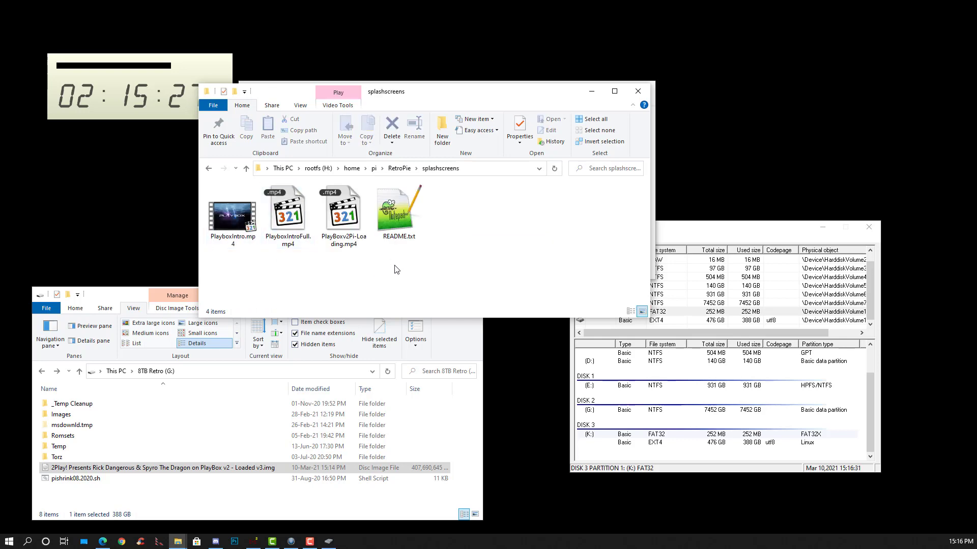
mouse_move(353, 278)
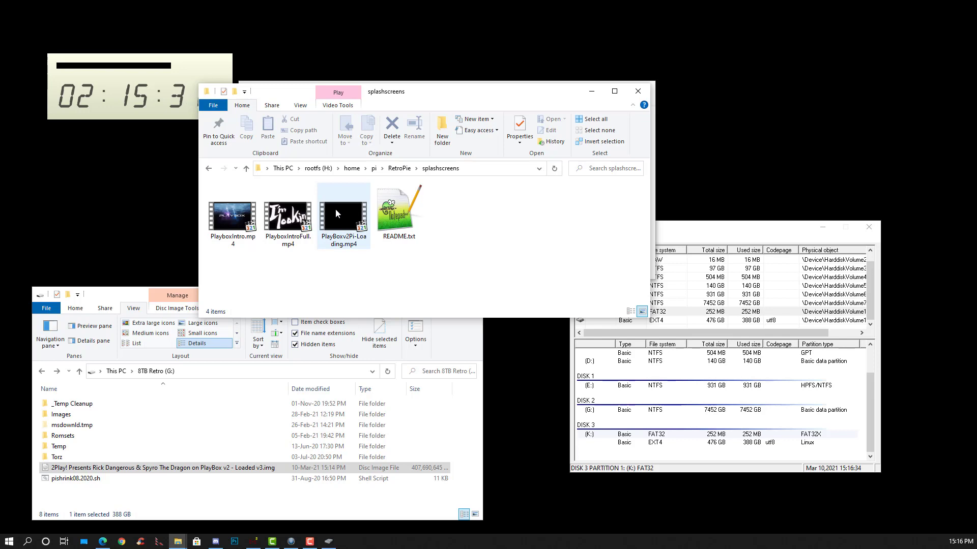
double_click(343, 213)
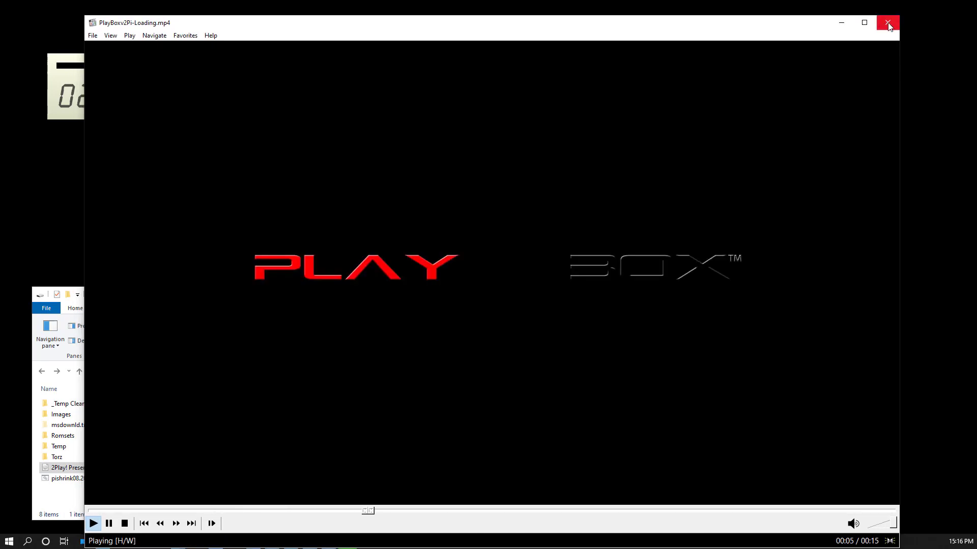
left_click(887, 22)
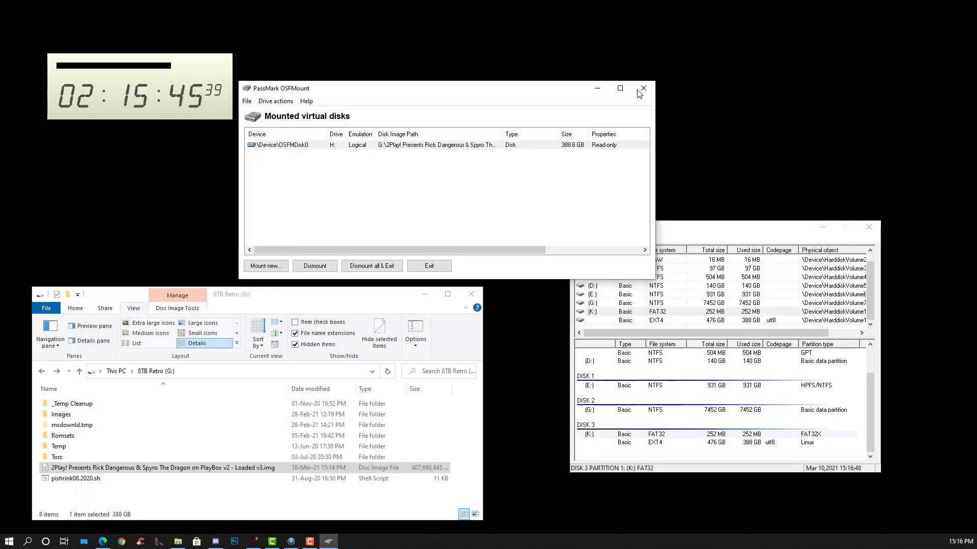
Dismount the H: PlayBox image in OSFMount and exit the tool.
left_click(314, 266)
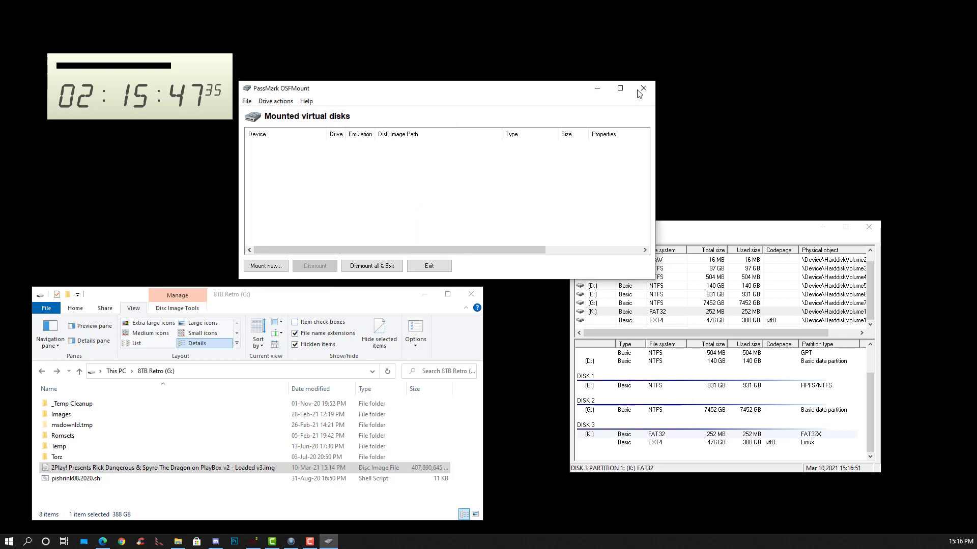
left_click(643, 88)
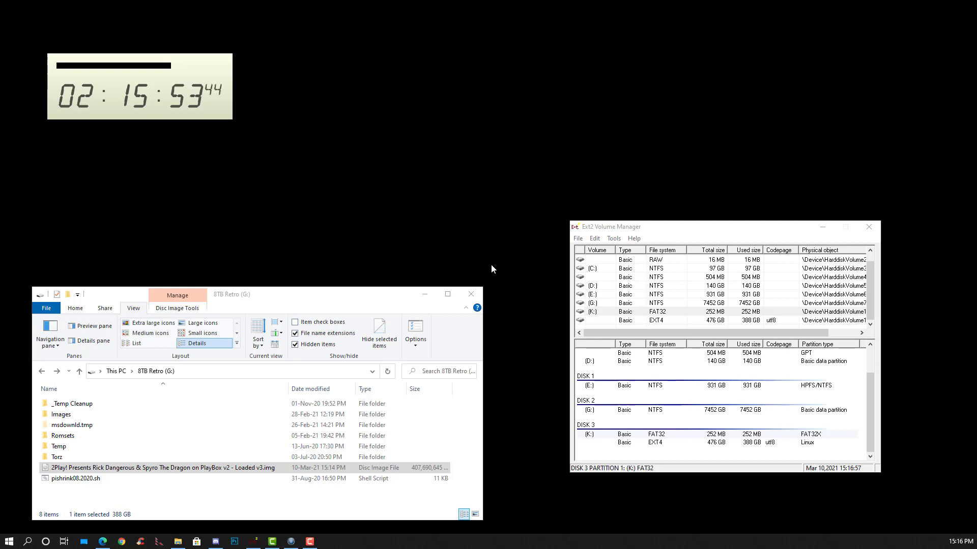
mouse_move(463, 267)
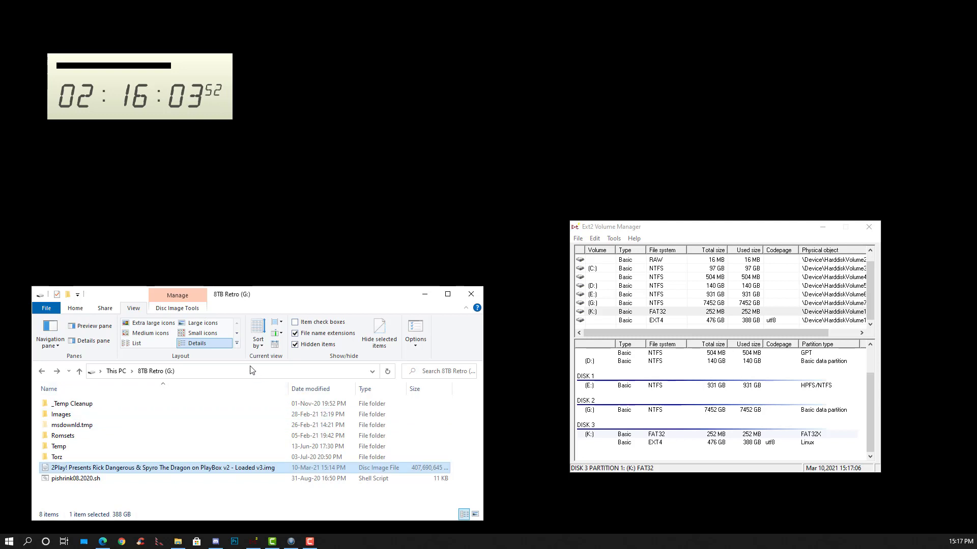
type("DONE!")
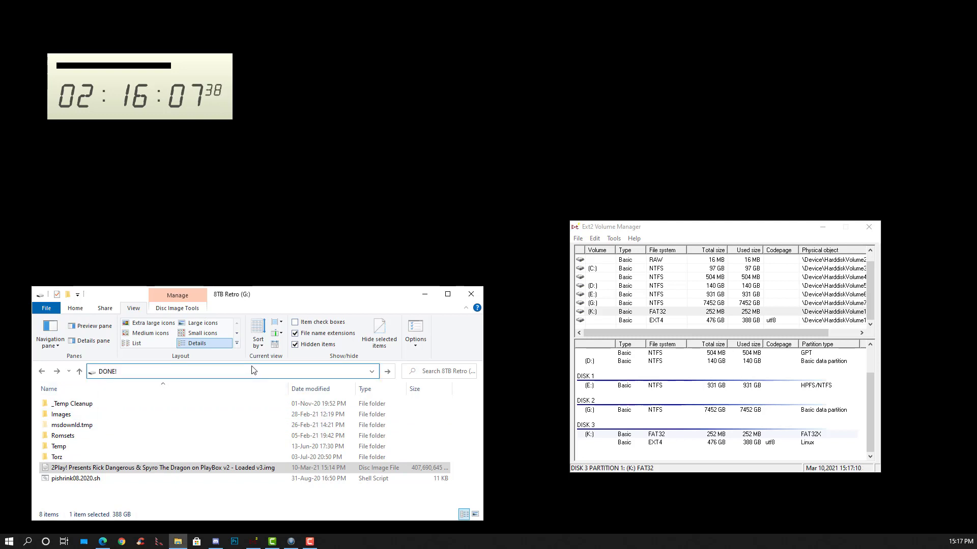
type("ro")
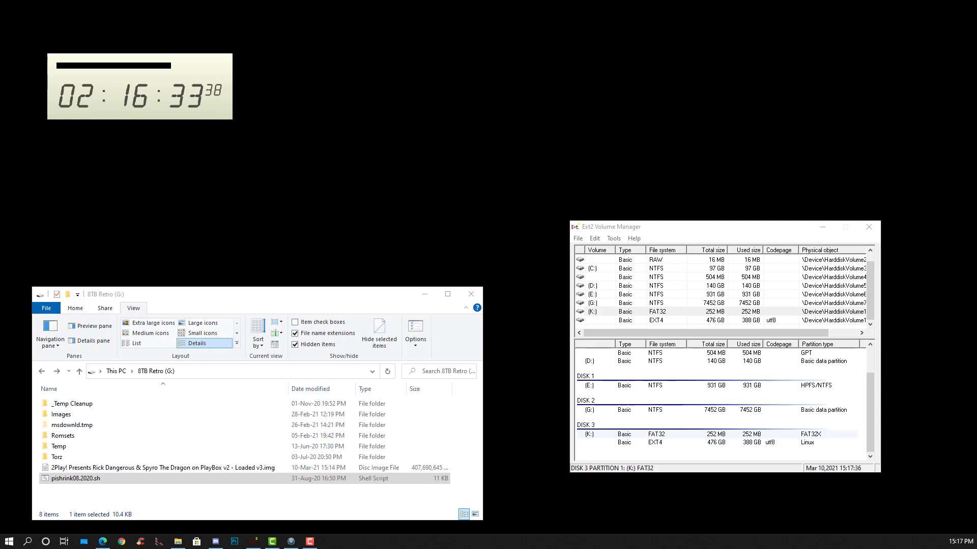
left_click(328, 540)
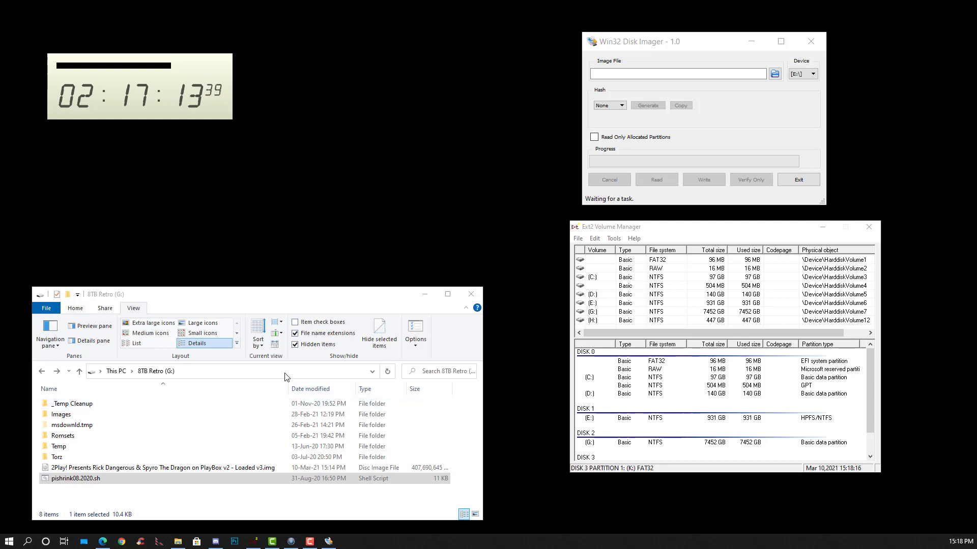
View the properties of the 447 GB Local Disk (H:) from the Desktop drive list.
left_click(219, 372)
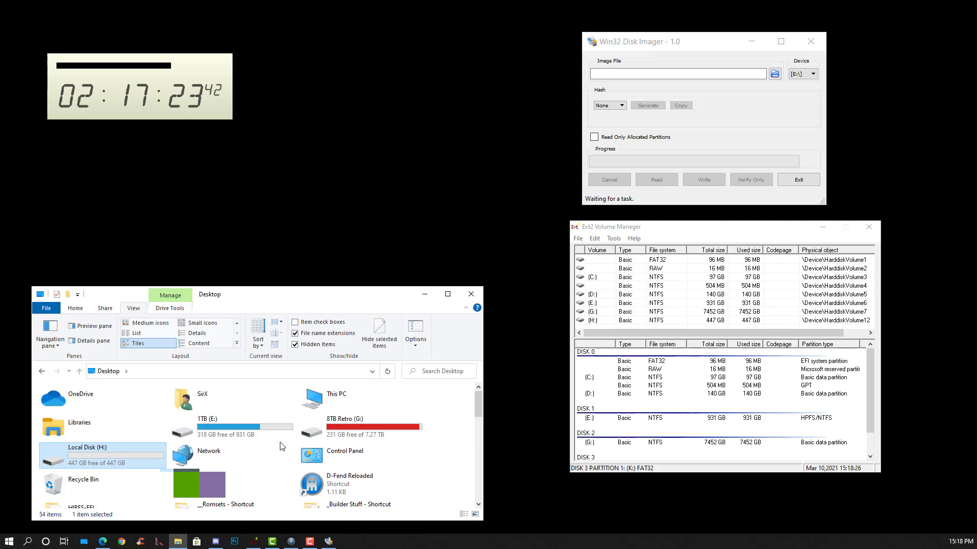
mouse_move(335, 430)
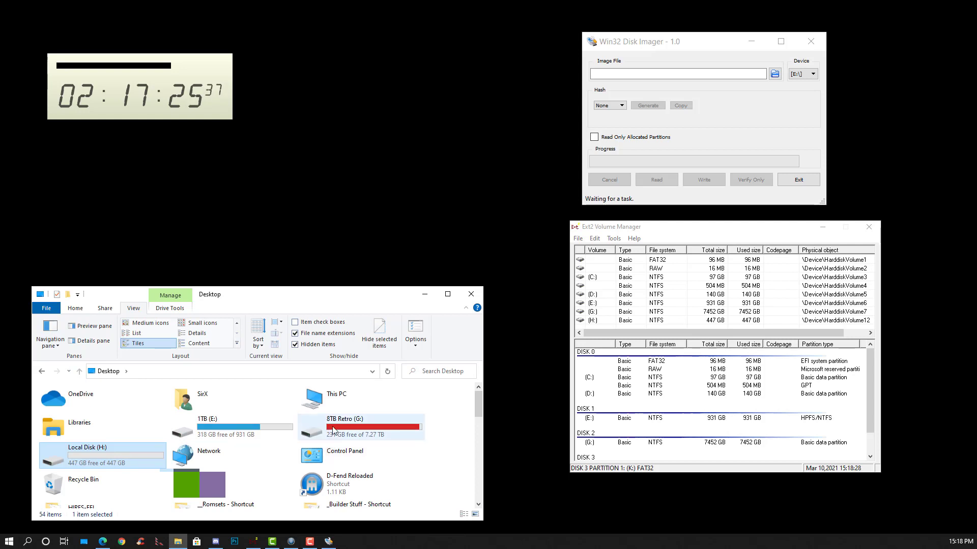
right_click(87, 452)
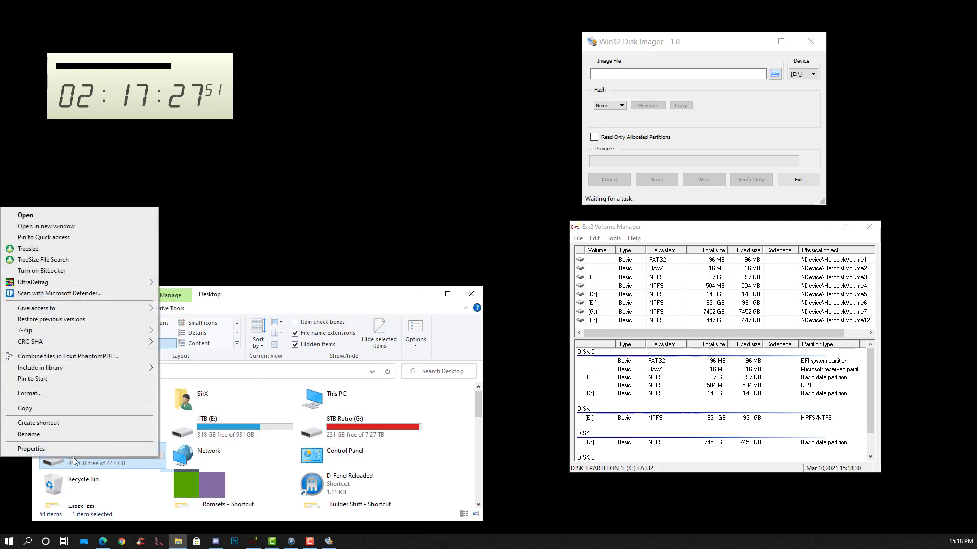
left_click(31, 448)
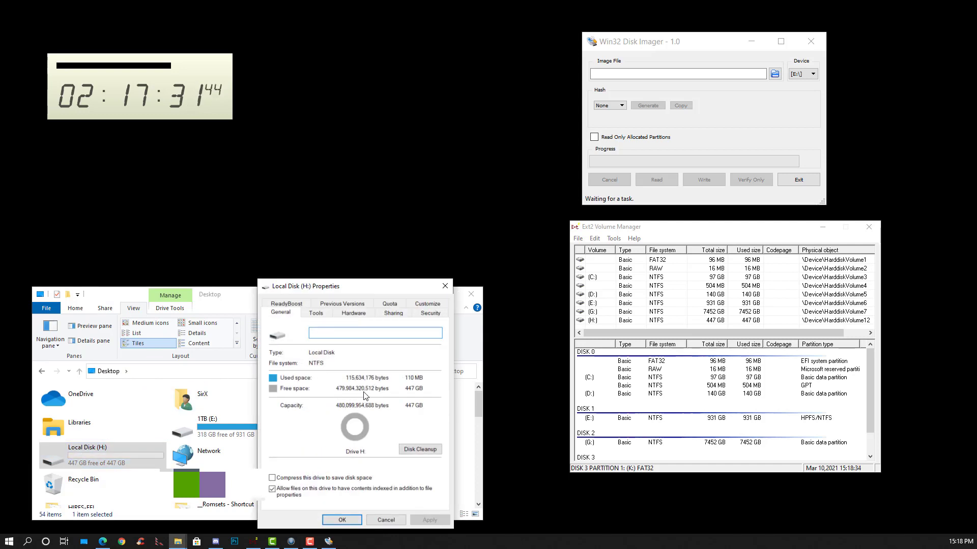
mouse_move(329, 380)
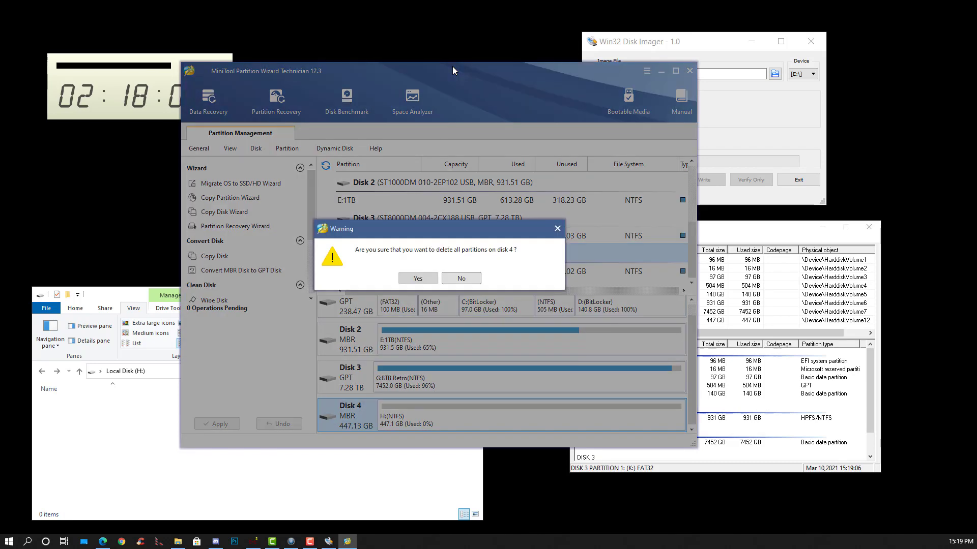
Wipe Disk 4, create a full-size NTFS H: partition, apply the changes and quit.
left_click(416, 278)
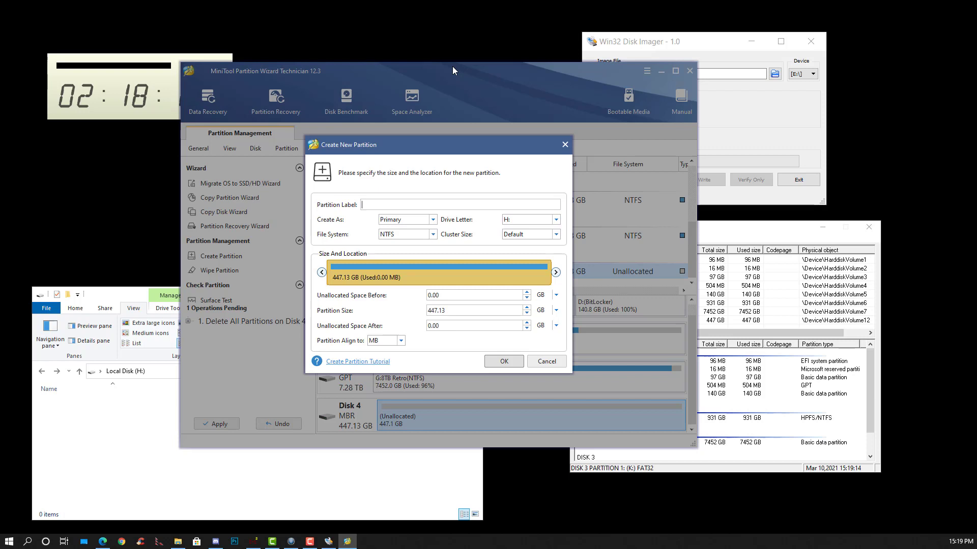
left_click(545, 362)
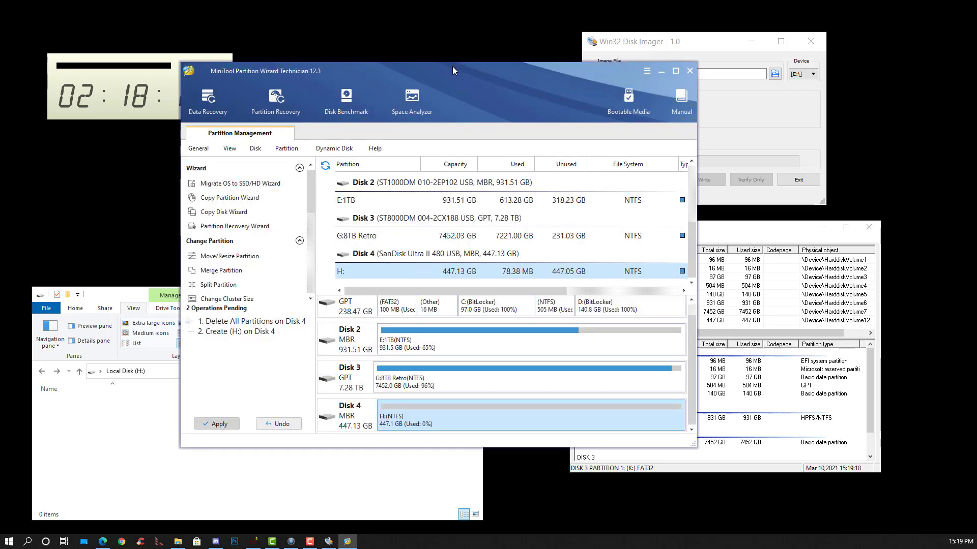
left_click(216, 424)
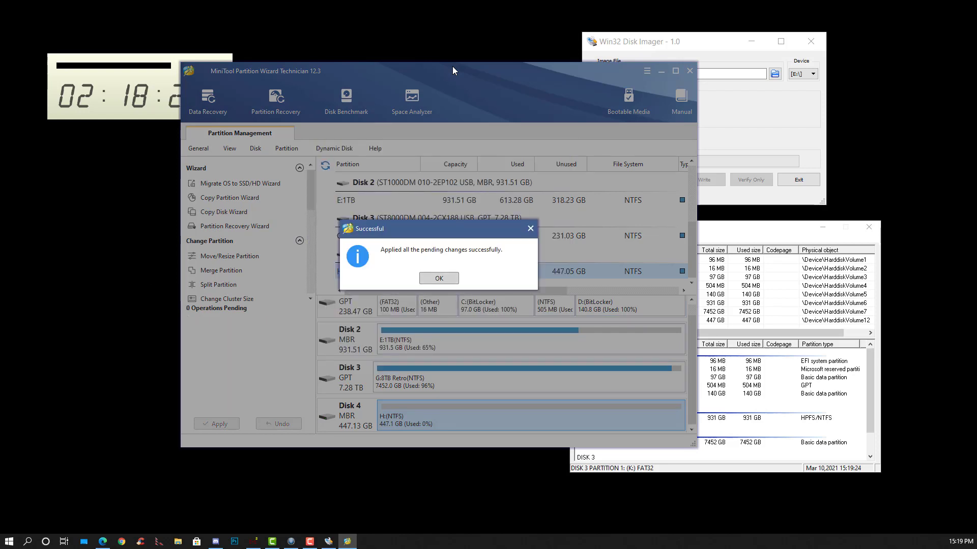
left_click(438, 278)
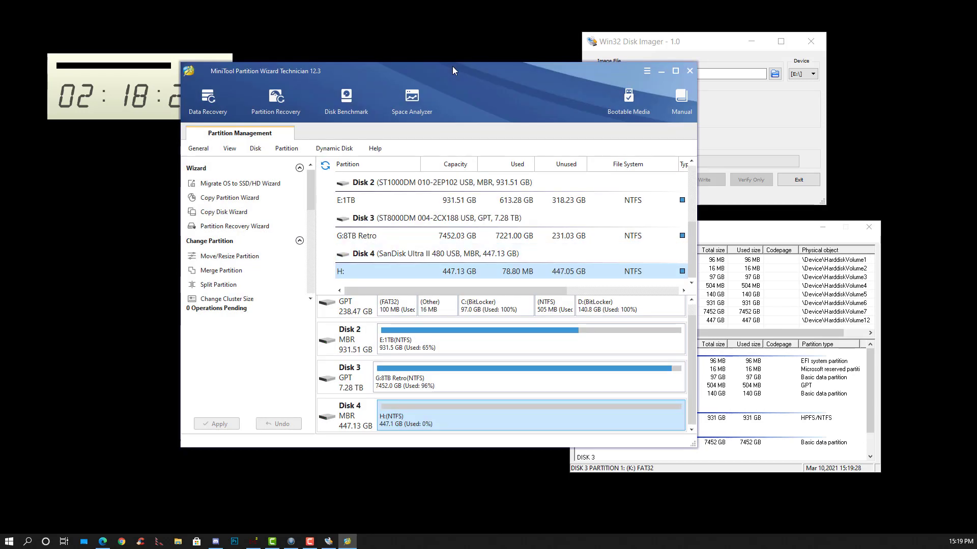
left_click(689, 70)
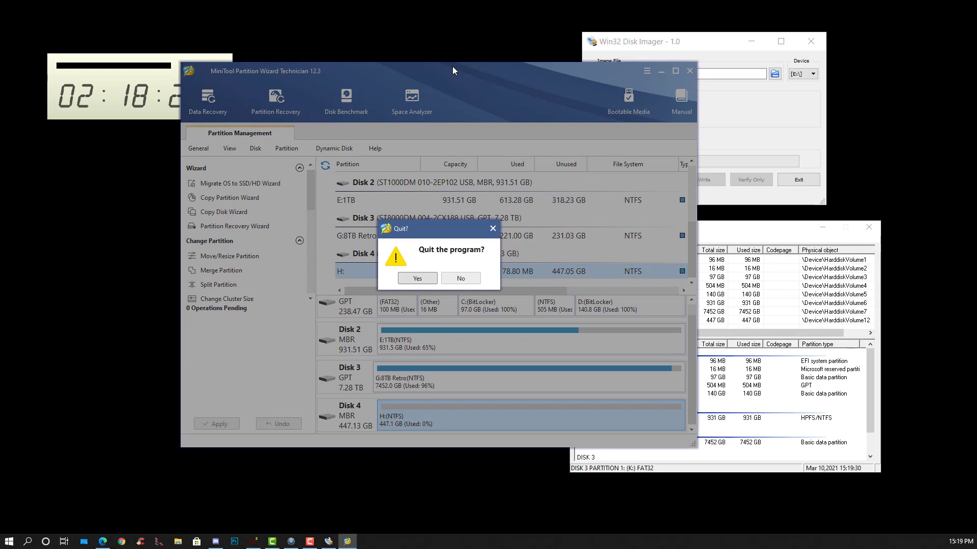
left_click(416, 278)
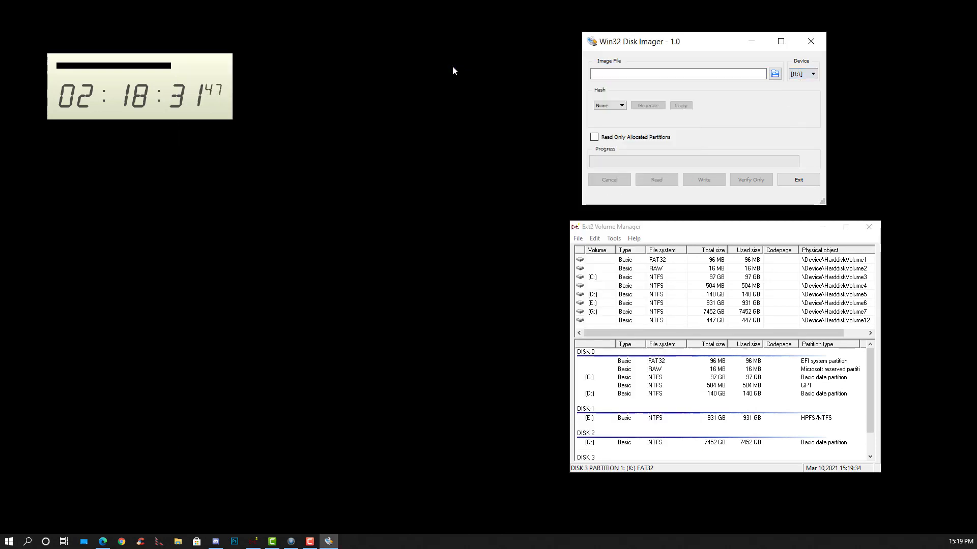
Pick the PlayBox v2 Loaded v3 image on 8TB Retro (G:) as the image file.
left_click(775, 73)
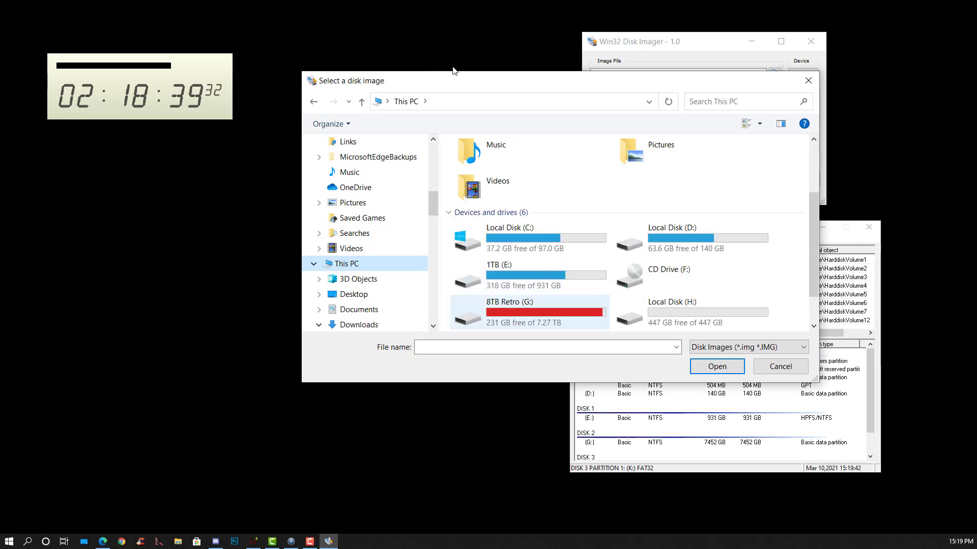
double_click(528, 311)
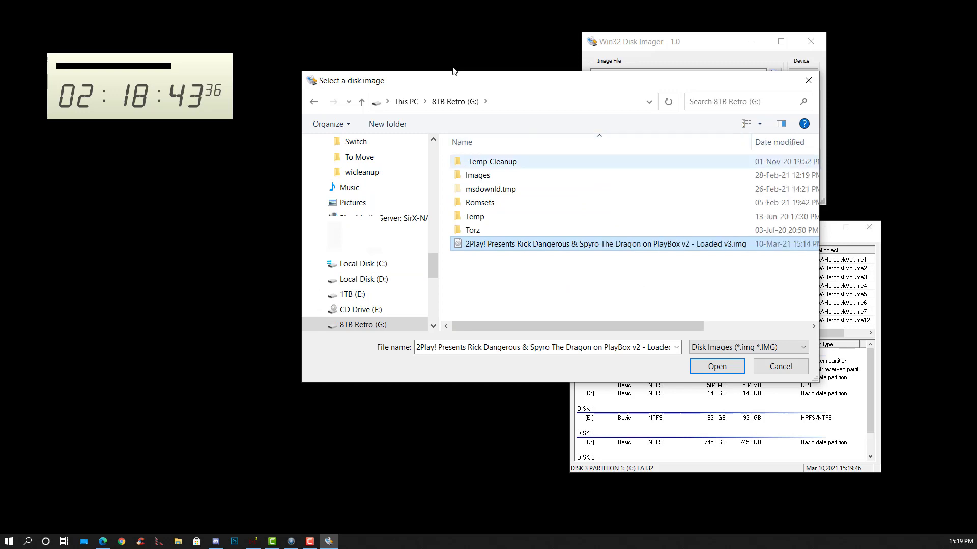
left_click(716, 366)
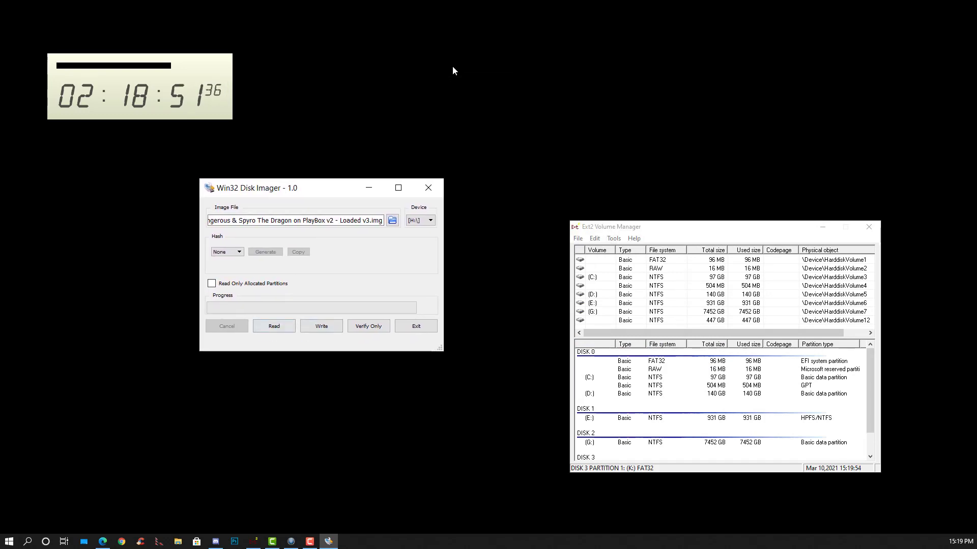
Start writing the Loaded v3 image to H:, then cancel the write at 0%.
left_click(321, 326)
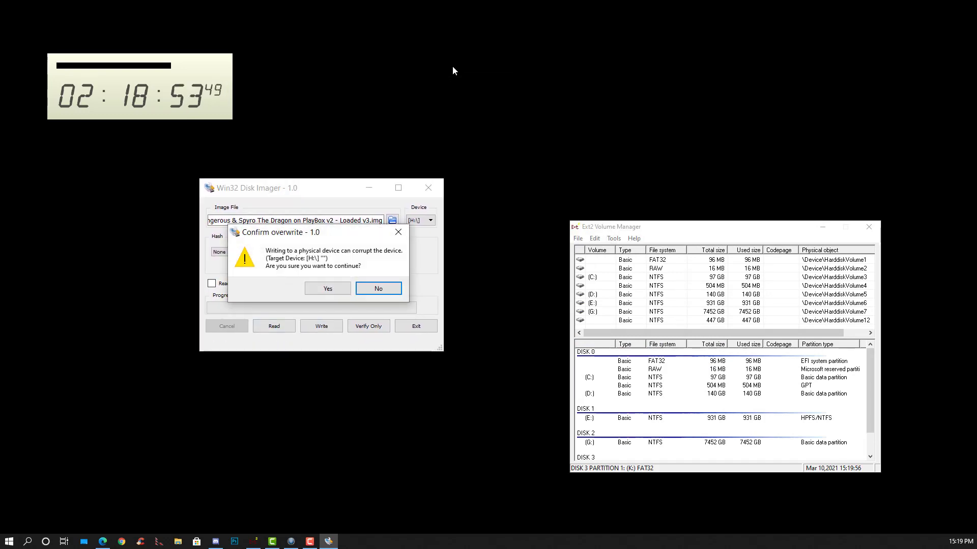
left_click(327, 288)
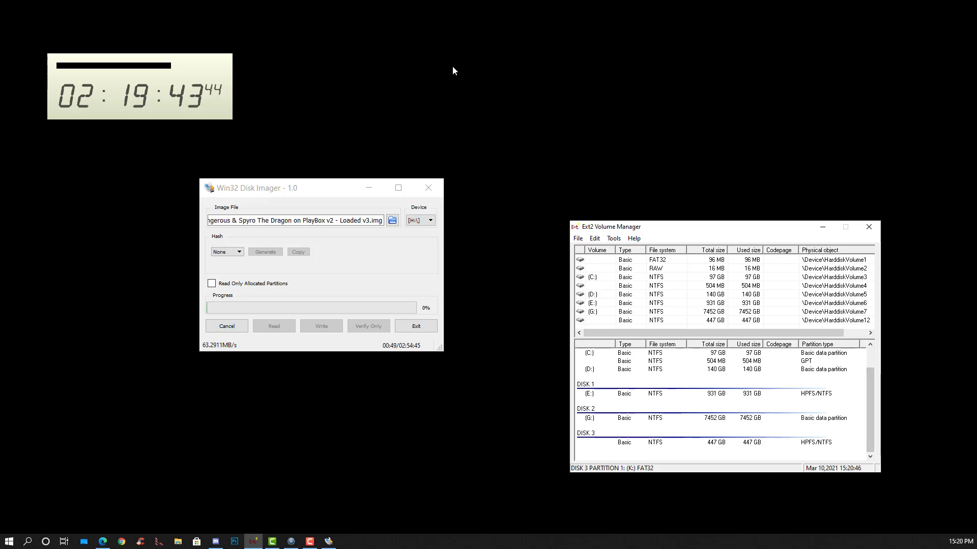
left_click(226, 326)
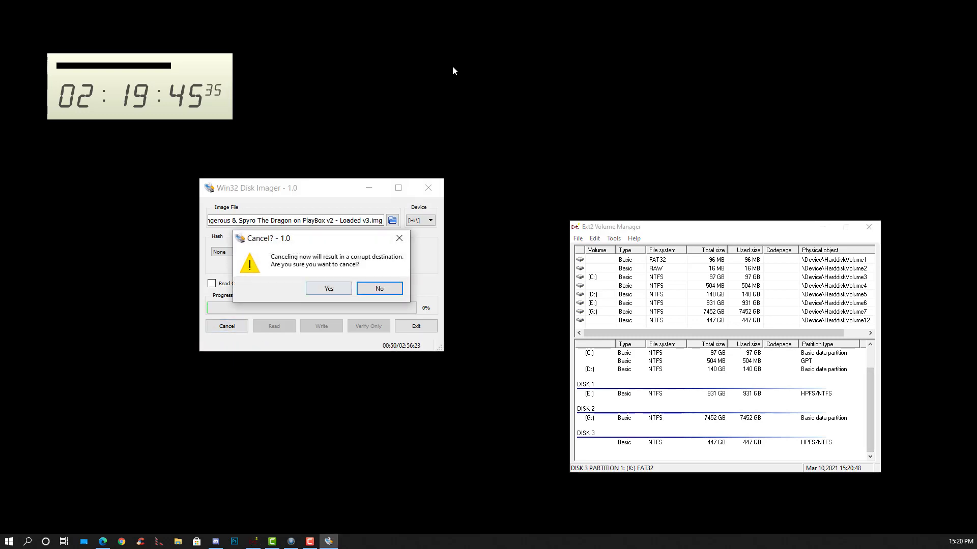
left_click(328, 288)
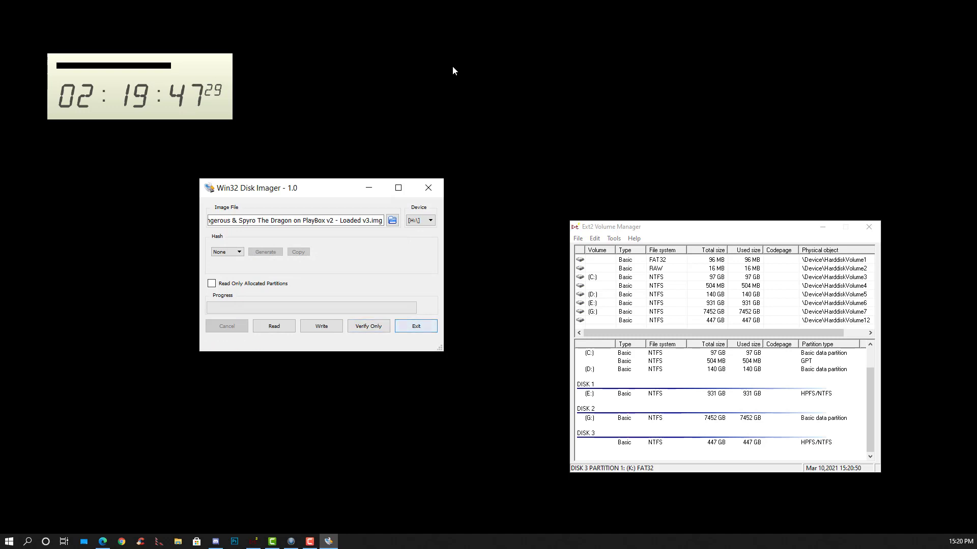
Move the imager window up and delete all partitions on Disk 4.
left_click_drag(305, 187, 390, 64)
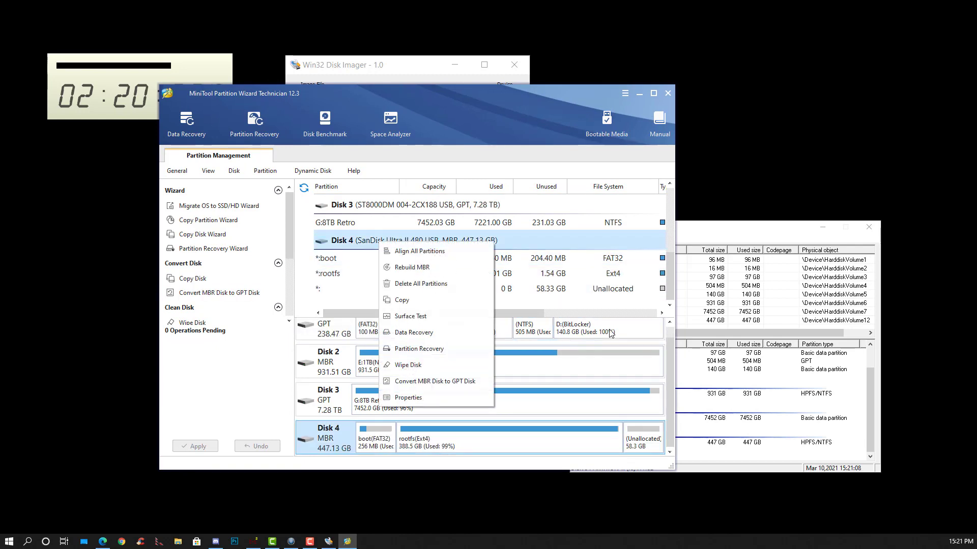
left_click(422, 284)
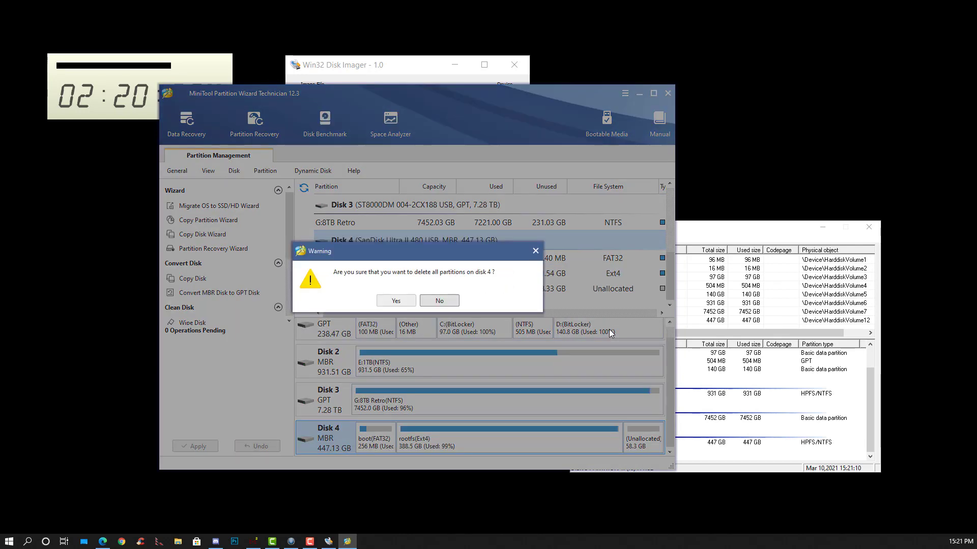
left_click(395, 300)
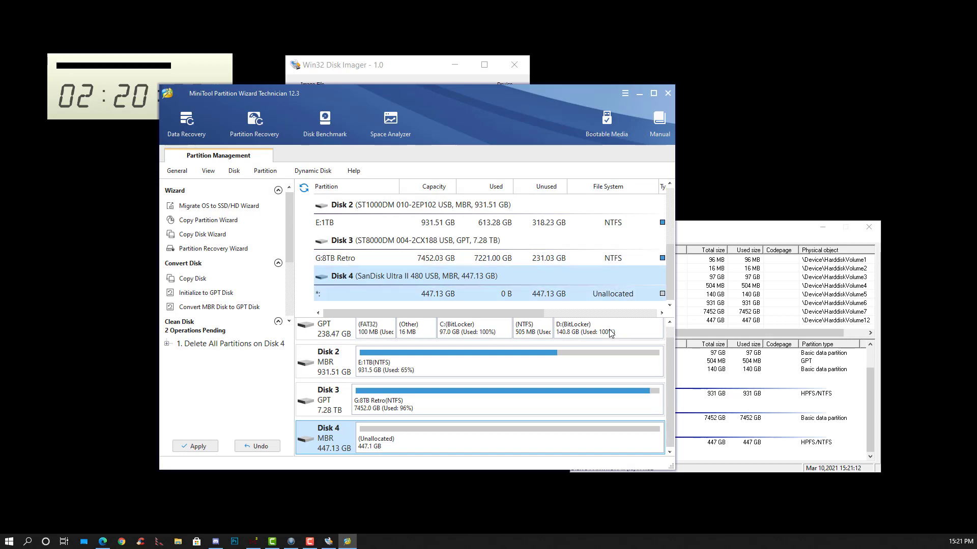
Create a single NTFS partition I: on Disk 4, apply it and close the wizard.
left_click(199, 278)
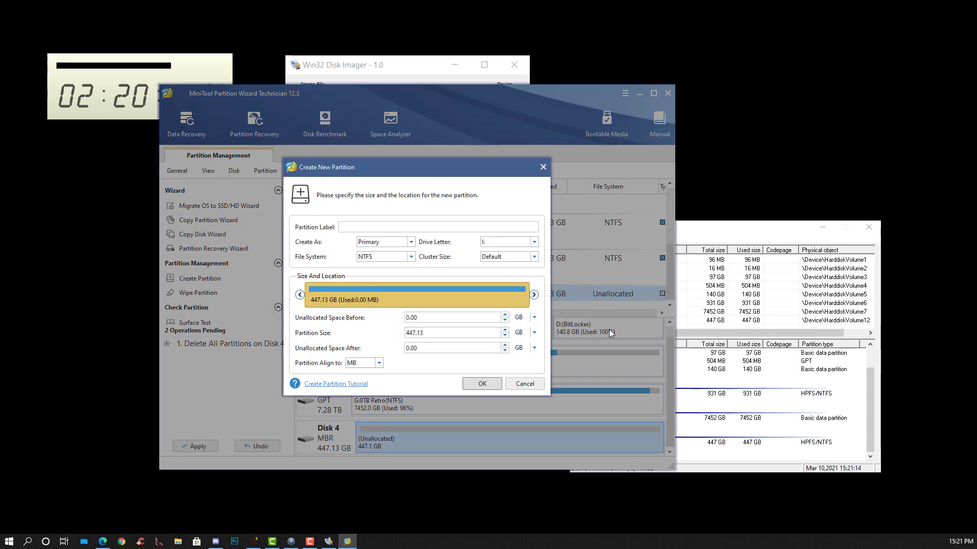
left_click(480, 383)
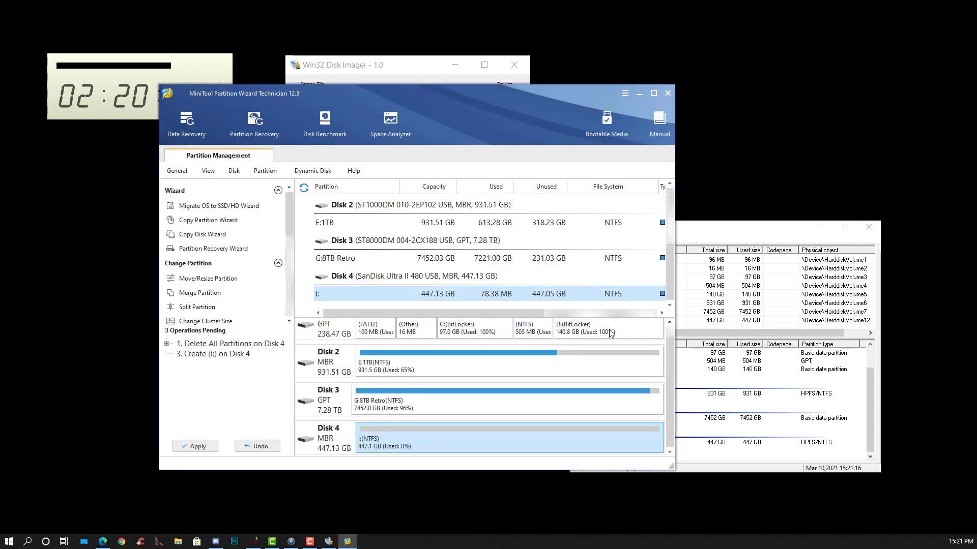
left_click(194, 446)
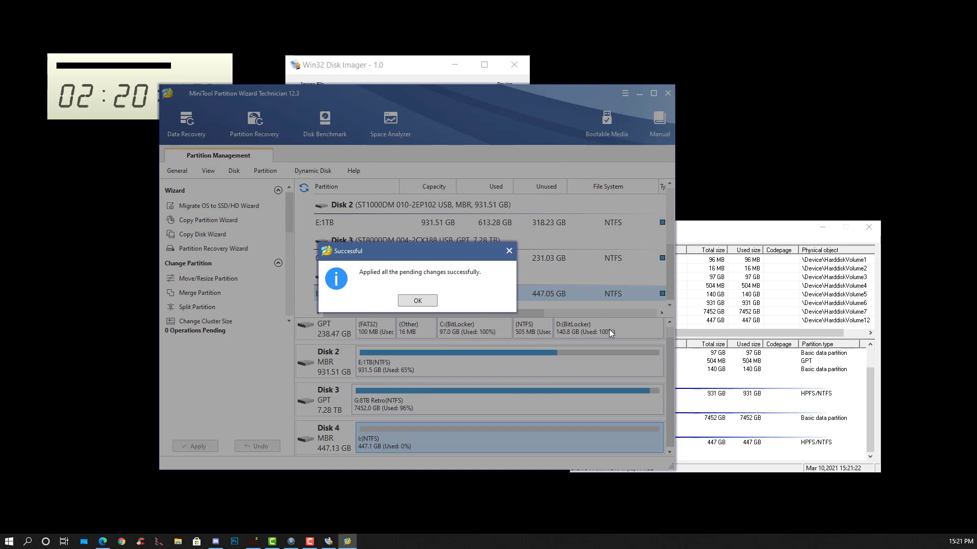
left_click(416, 300)
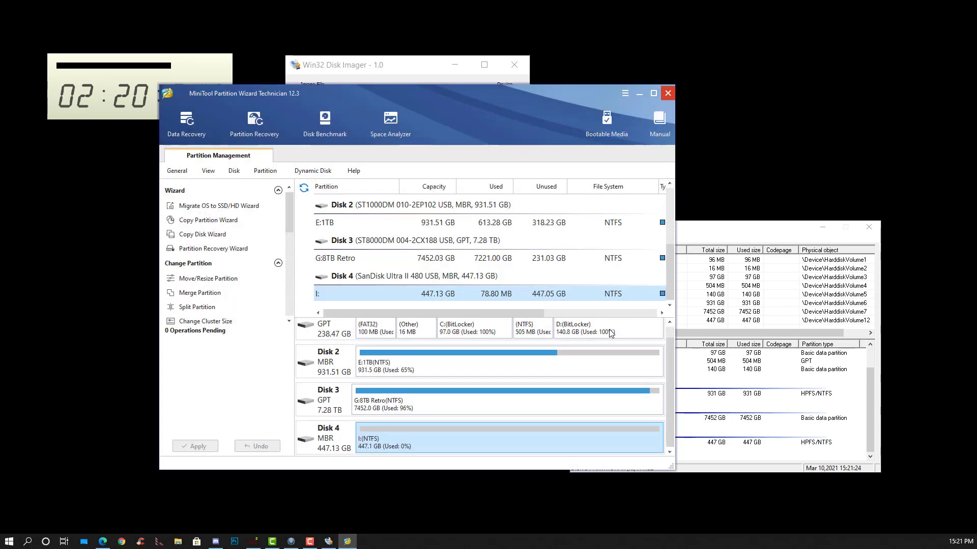
left_click(666, 93)
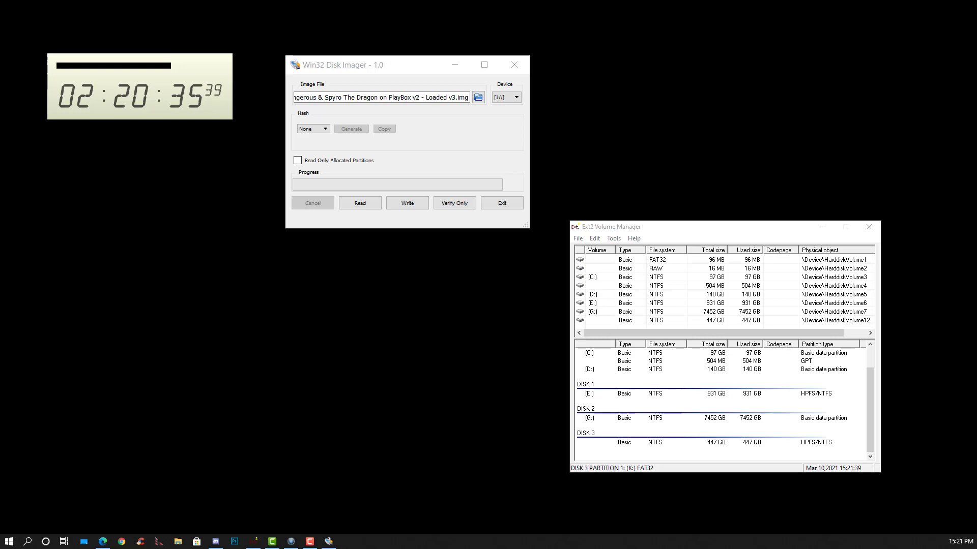
Open File Explorer and go up to the Desktop drive list.
left_click(178, 541)
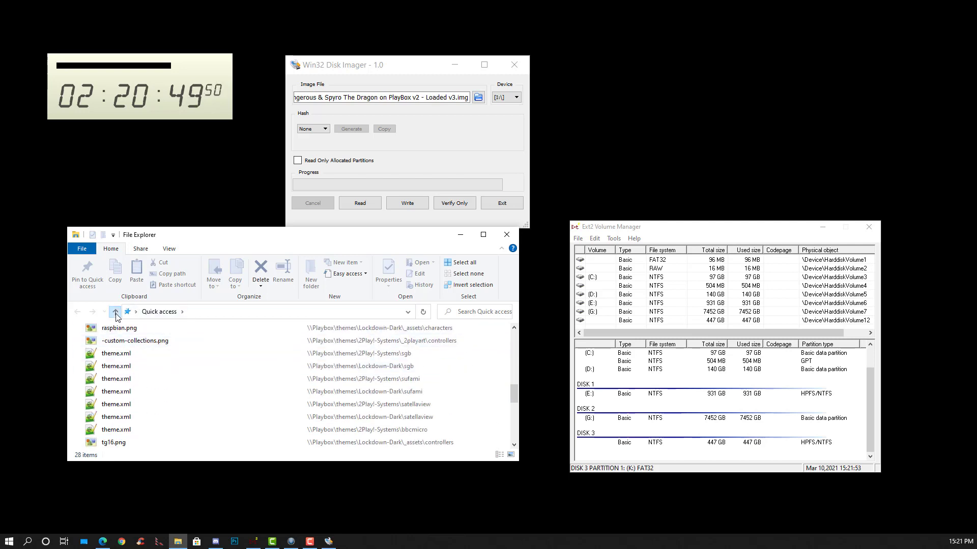
left_click(115, 311)
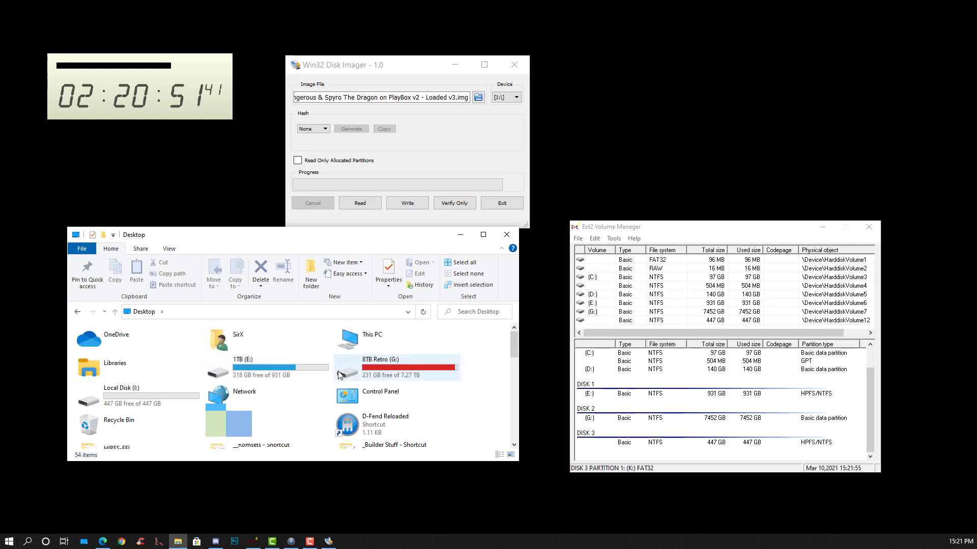
mouse_move(374, 387)
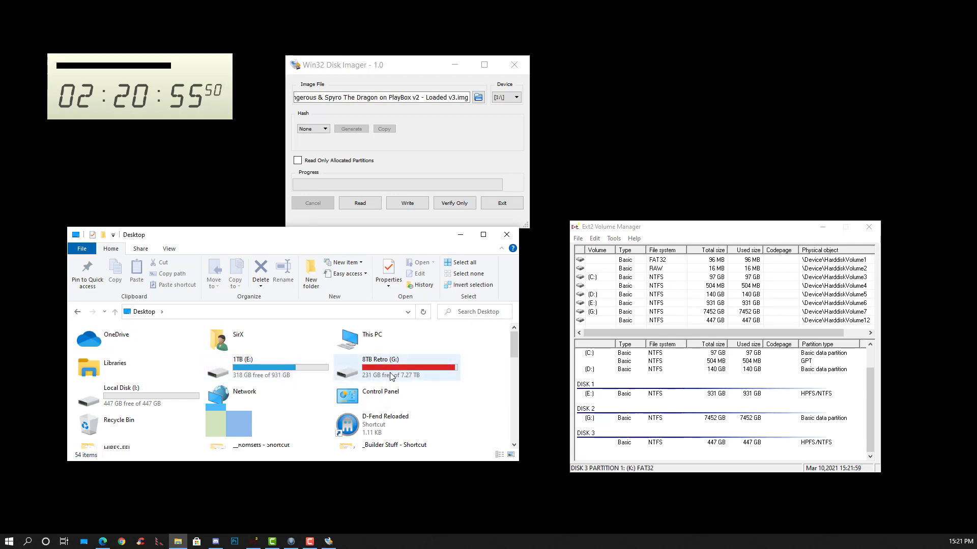
mouse_move(392, 375)
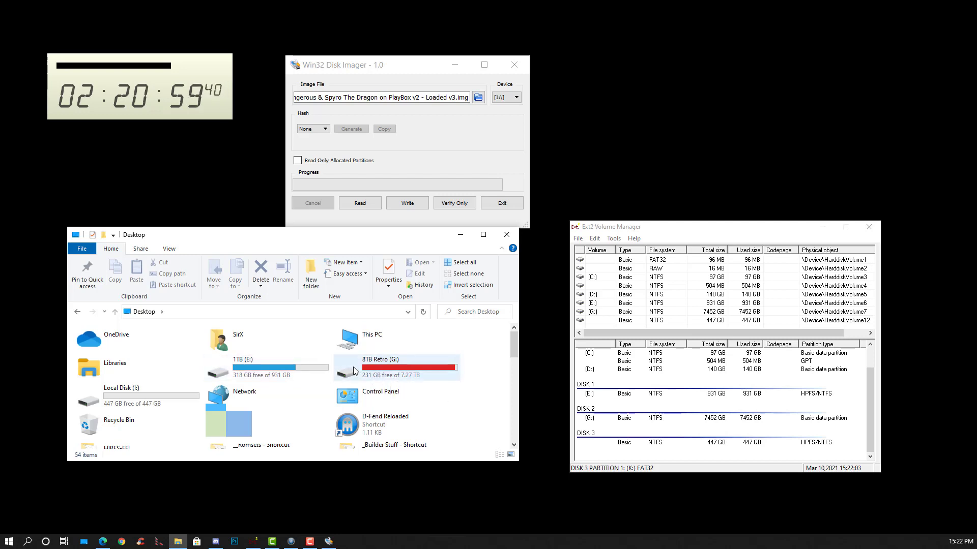
Open the 8TB Retro (G:) drive, go back to Desktop, and reopen it.
double_click(374, 368)
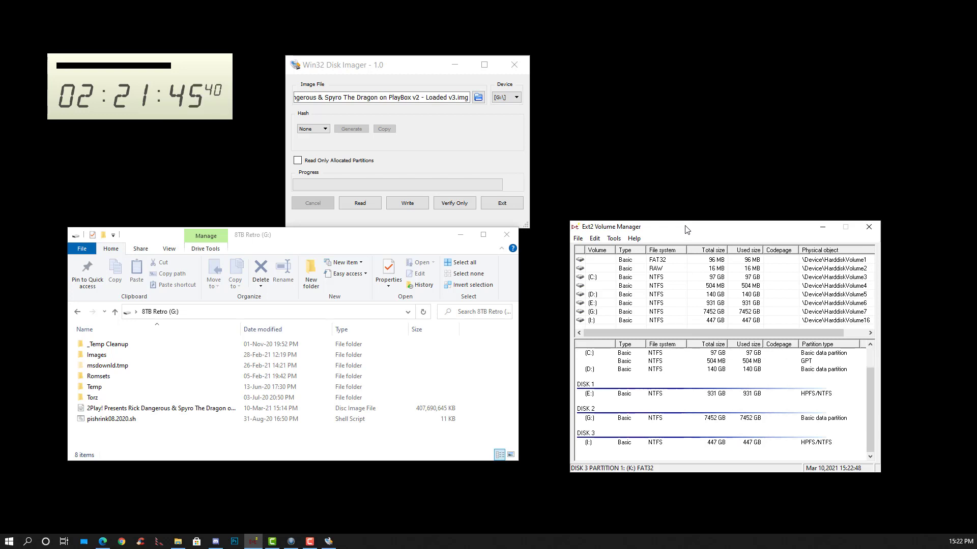
left_click(107, 365)
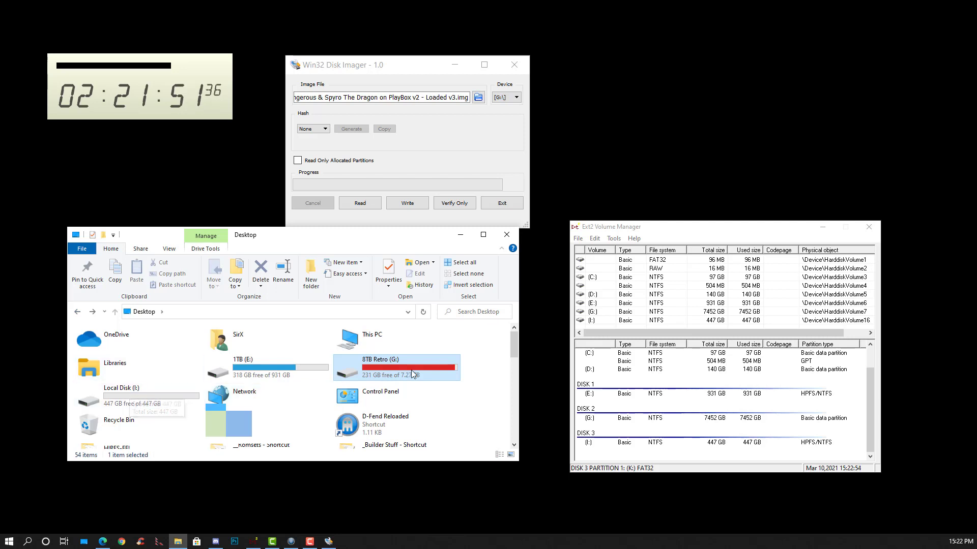
double_click(397, 367)
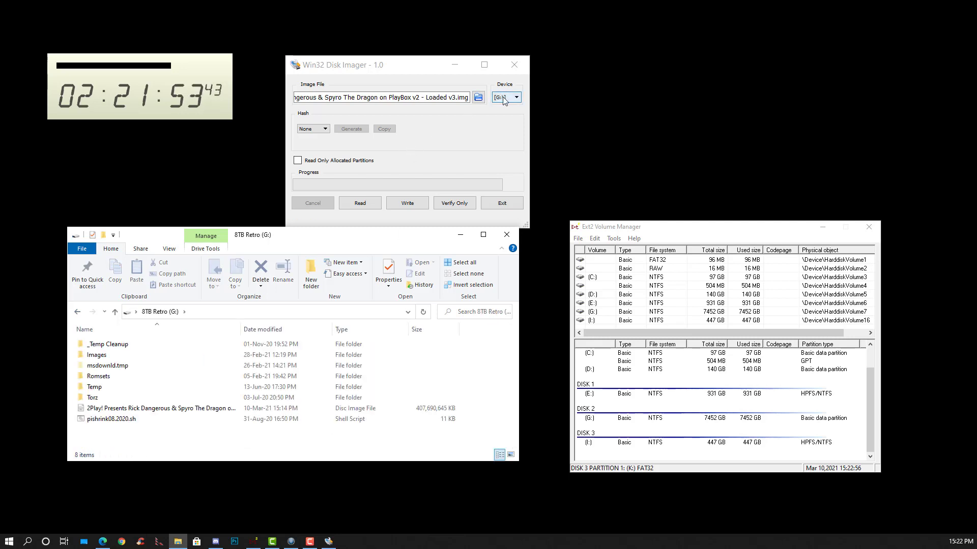
Set the device to I:, keep the Loaded v3 image file, and write it.
left_click(501, 97)
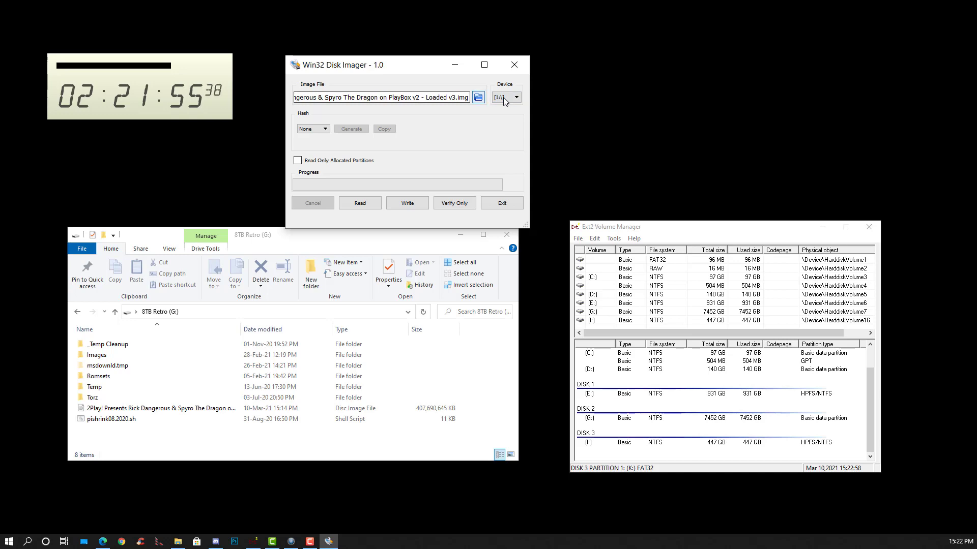
left_click(478, 97)
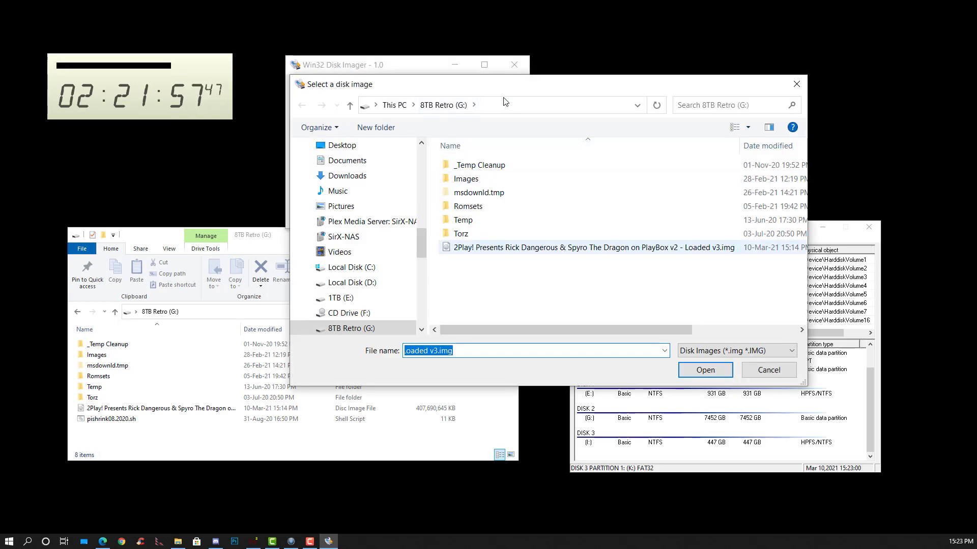
left_click(705, 369)
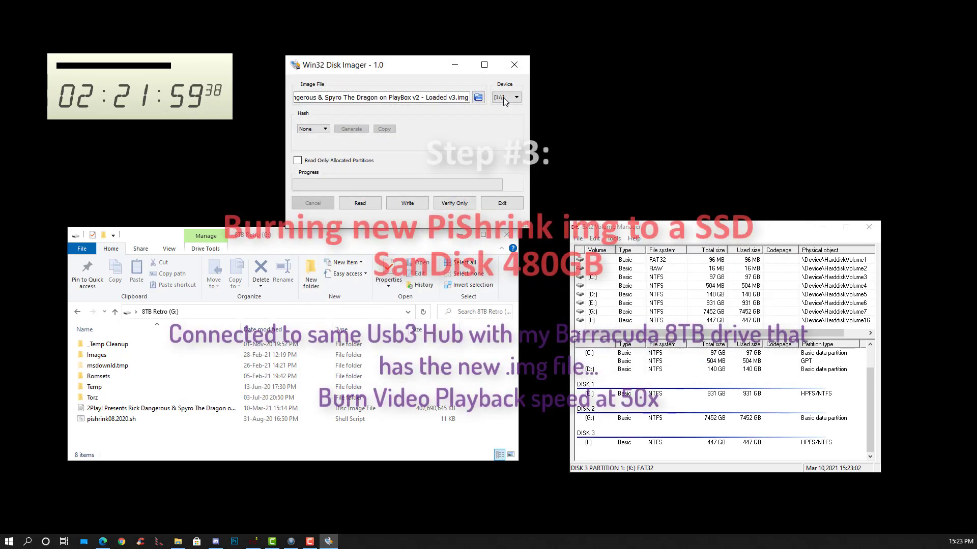
left_click(406, 202)
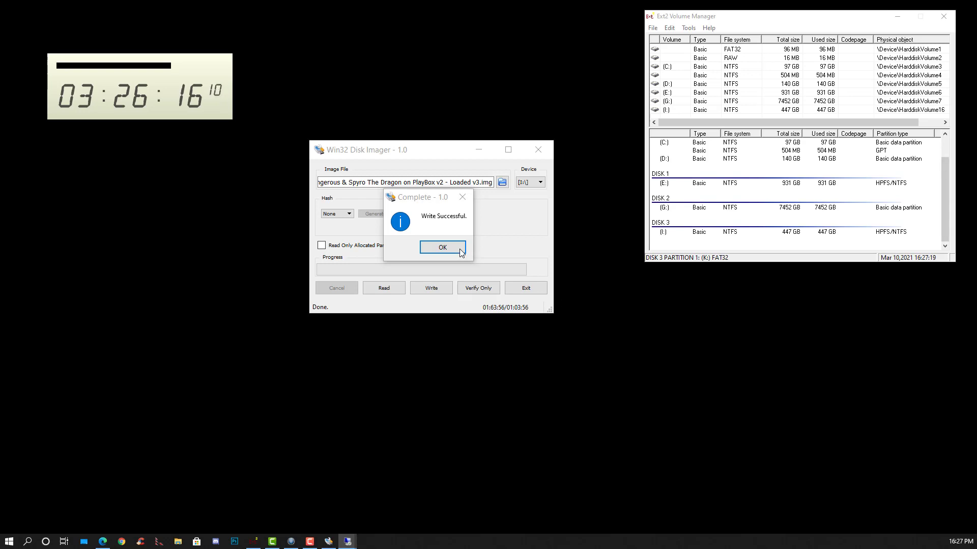
left_click(442, 247)
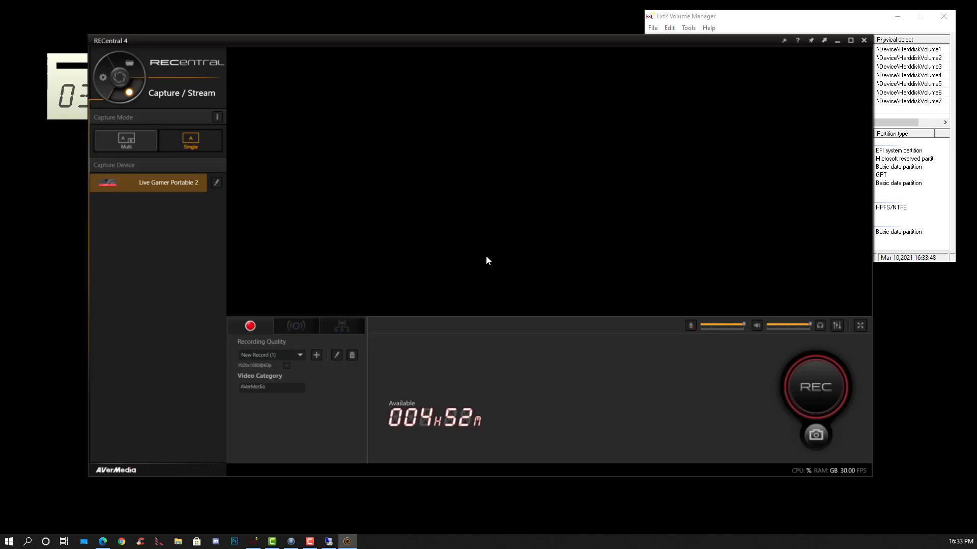
mouse_move(416, 58)
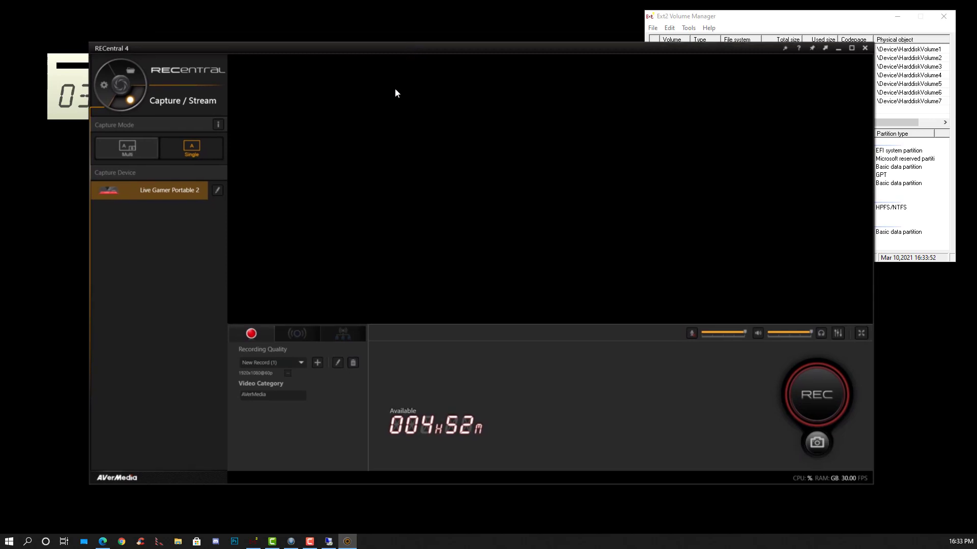
mouse_move(405, 242)
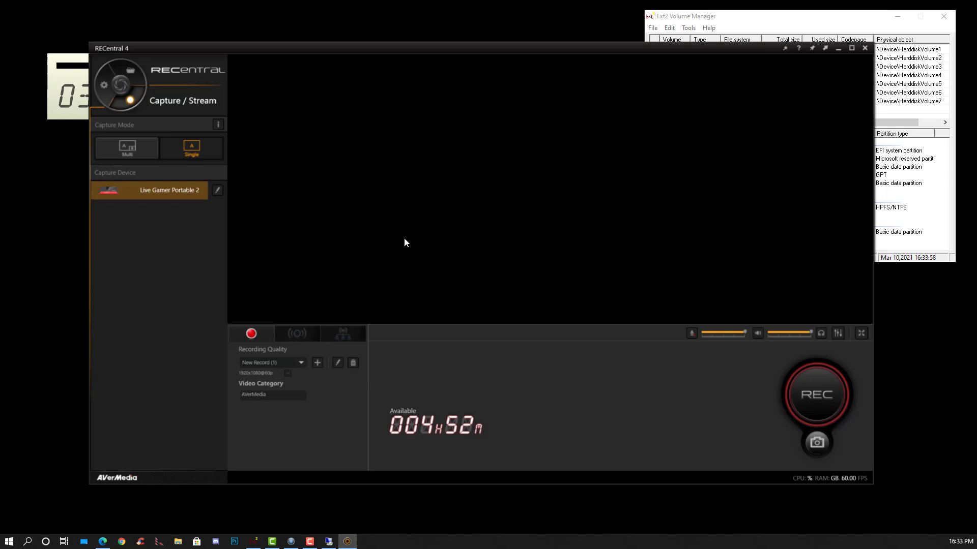
mouse_move(463, 159)
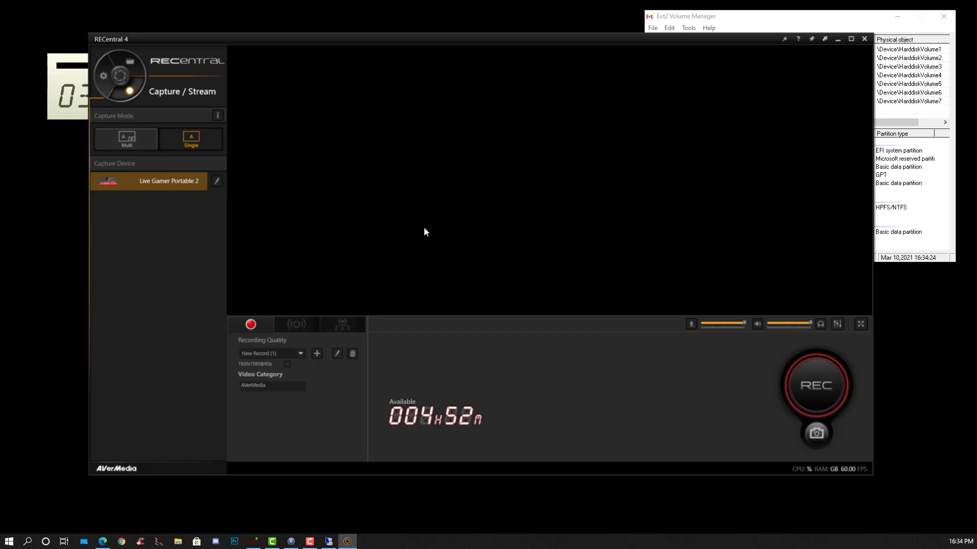
mouse_move(435, 287)
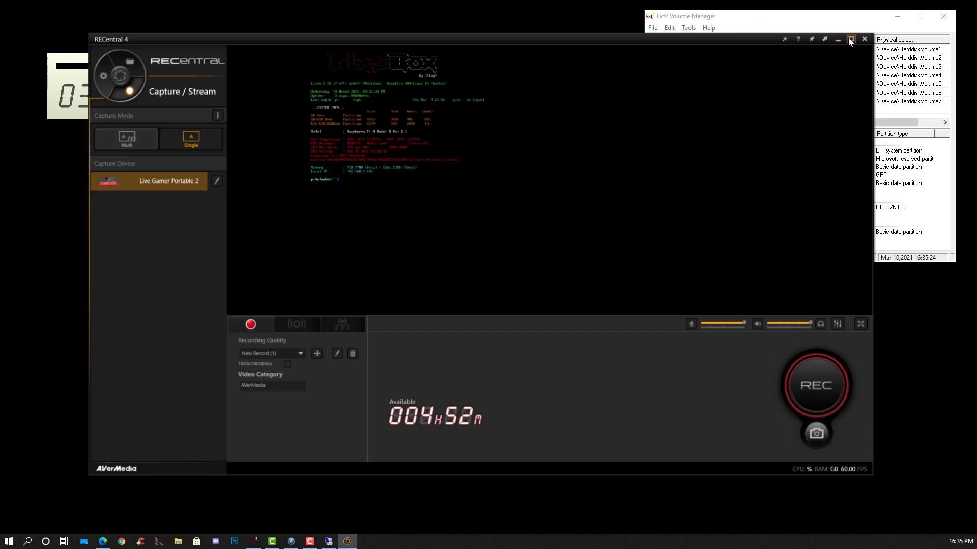
Show the captured Pi console full screen and type 2p-FixPlayBox at the shell prompt.
left_click(849, 39)
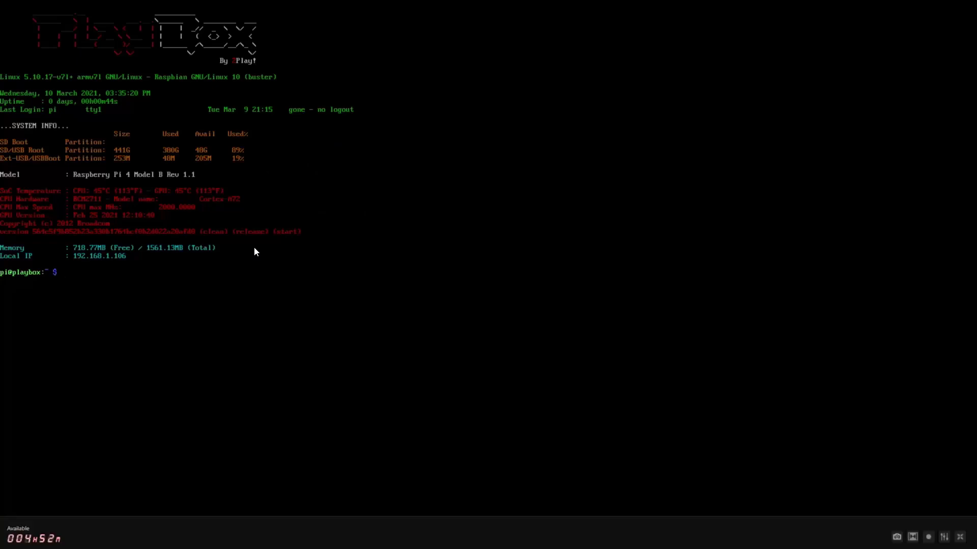
type("2p-FixPlayBox")
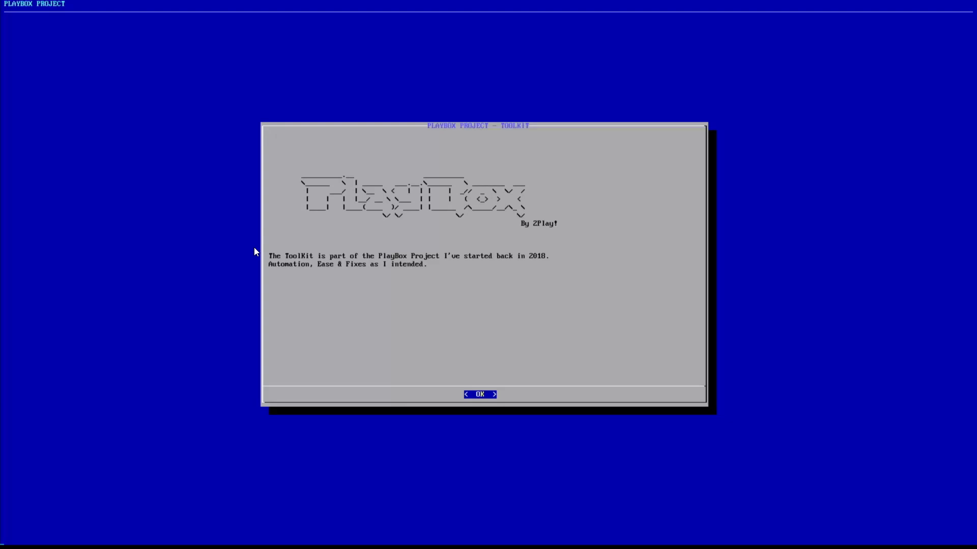
Acknowledge the PlayBox Toolkit welcome splash screen with OK.
left_click(479, 394)
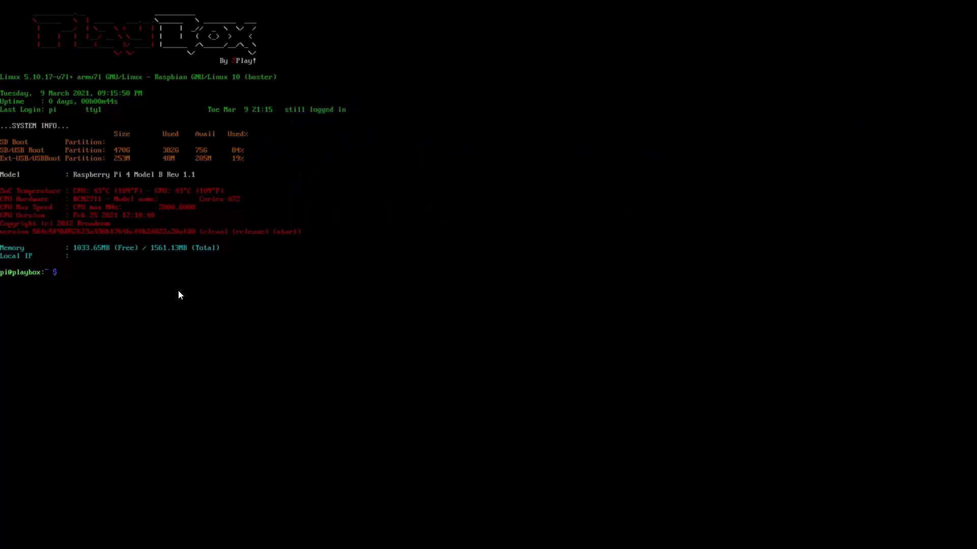
Replace the stray 'The MVME one' text with the 2p-FixPlayBox command at the pi@playbox prompt.
type("Th")
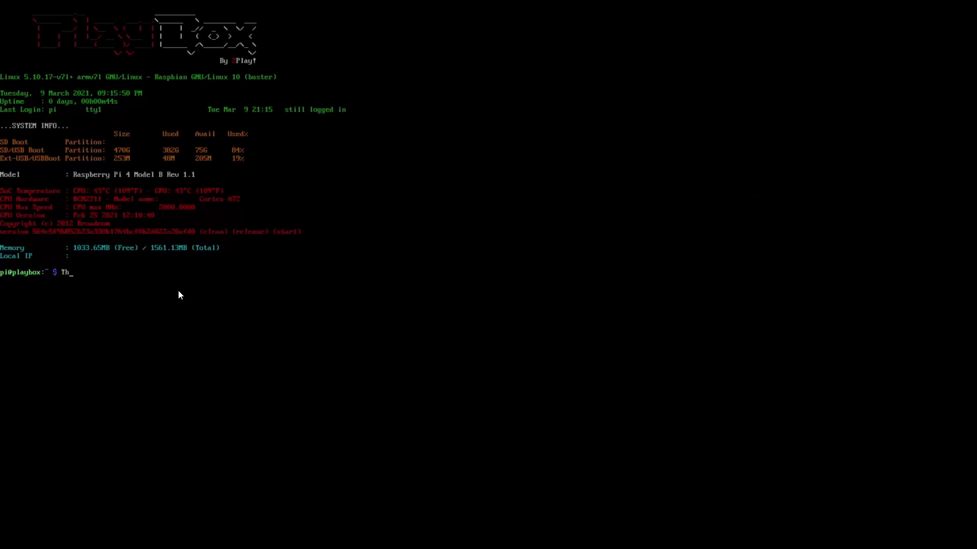
type("e M")
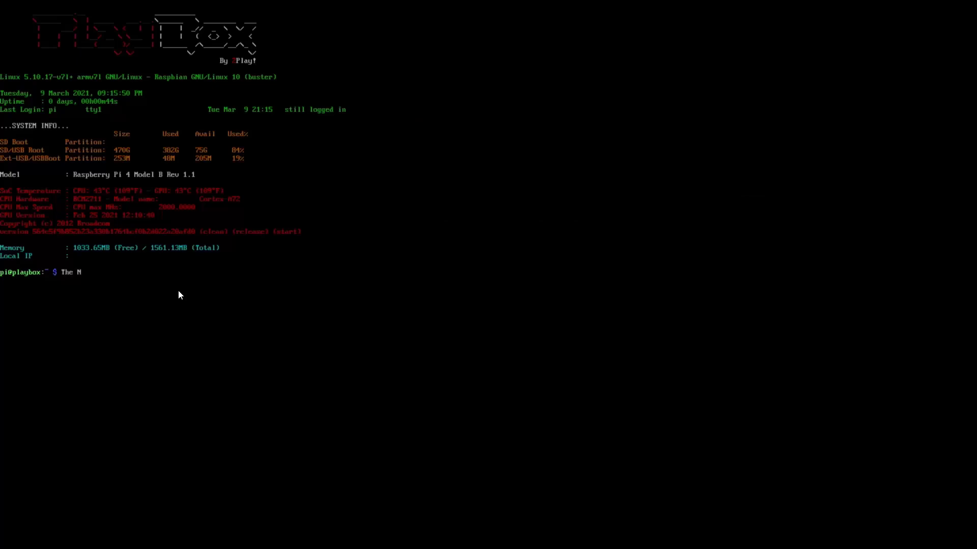
type("VME one")
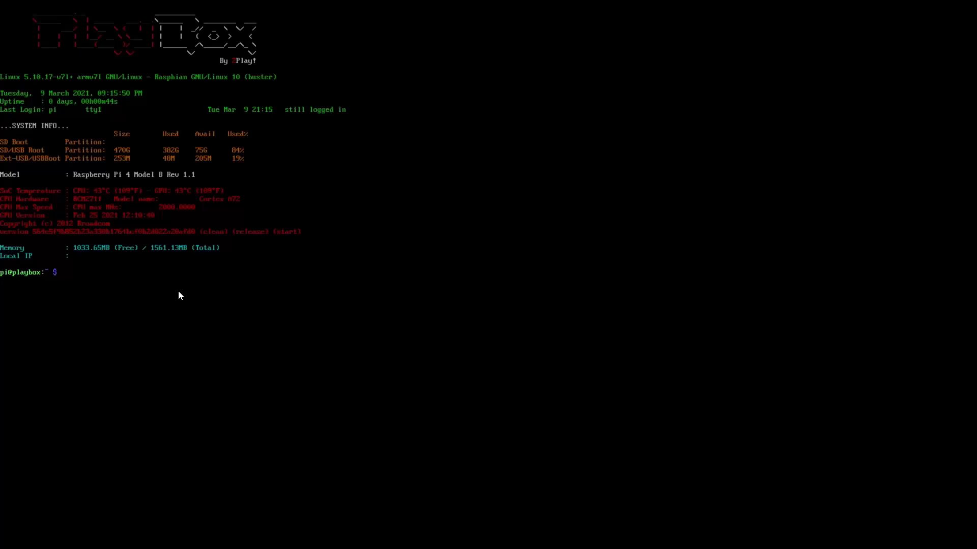
type("2p-FixPlayBox")
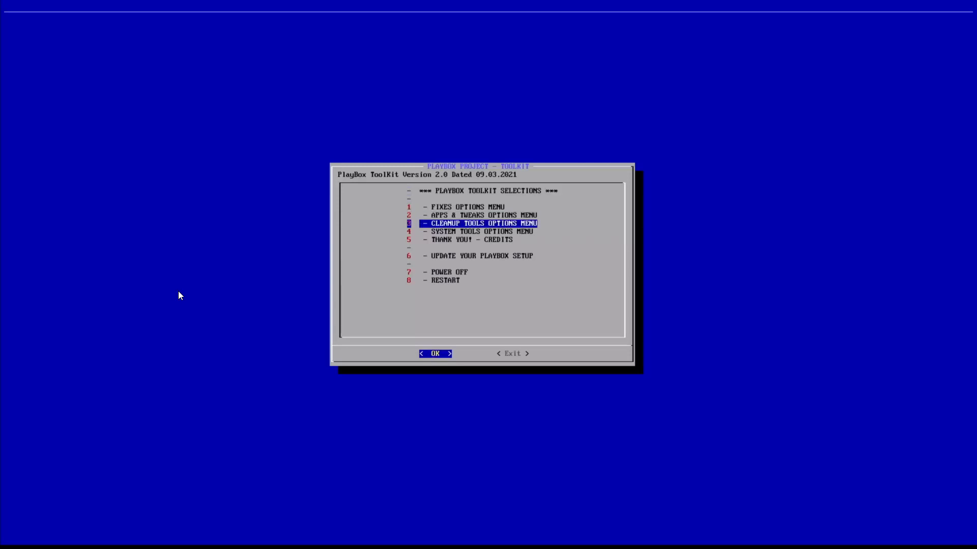
View OS version info under System Tools, then open System & FW Update Options.
key("Down")
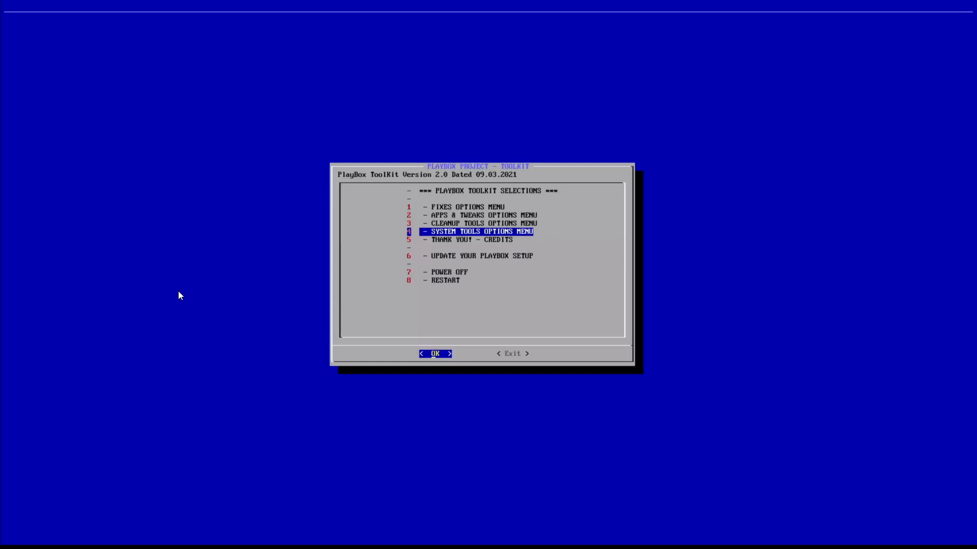
left_click(435, 353)
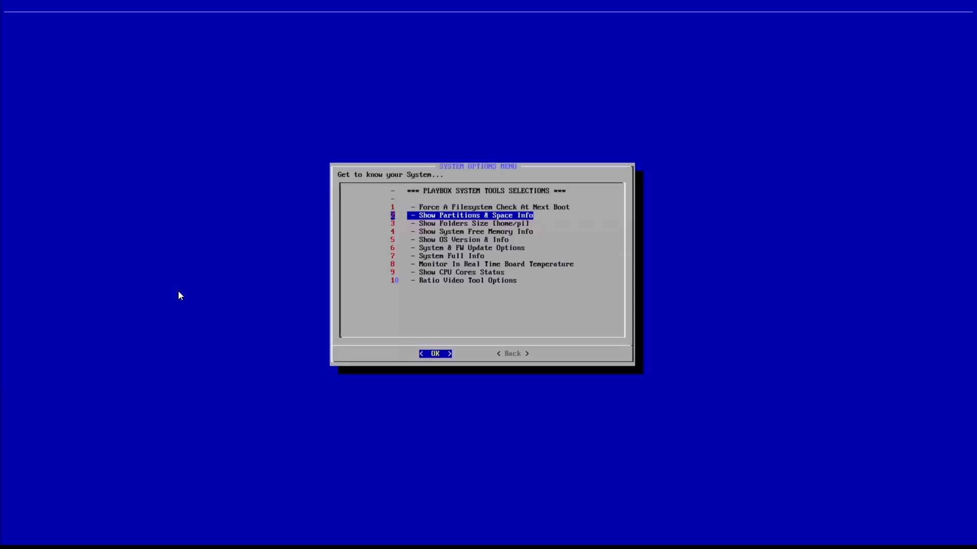
key("Down")
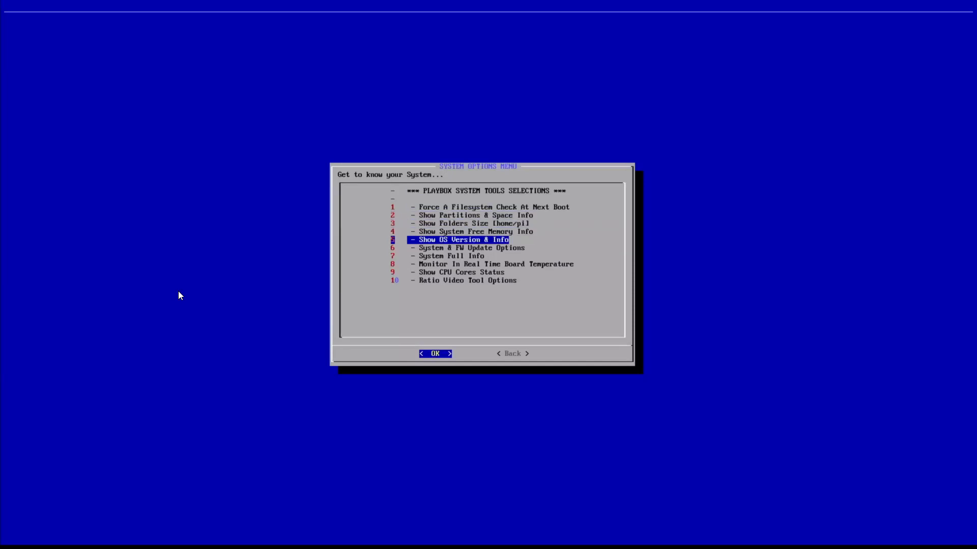
left_click(435, 353)
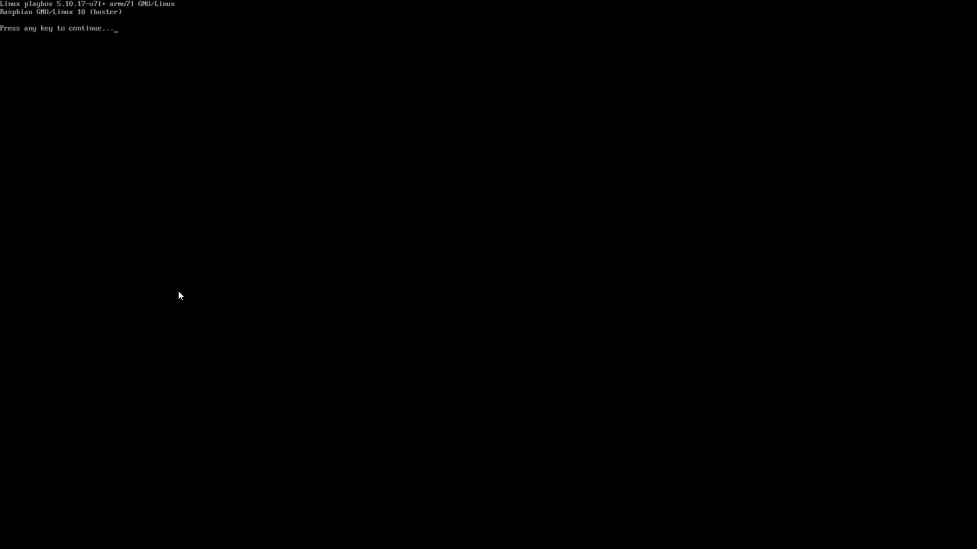
key("enter")
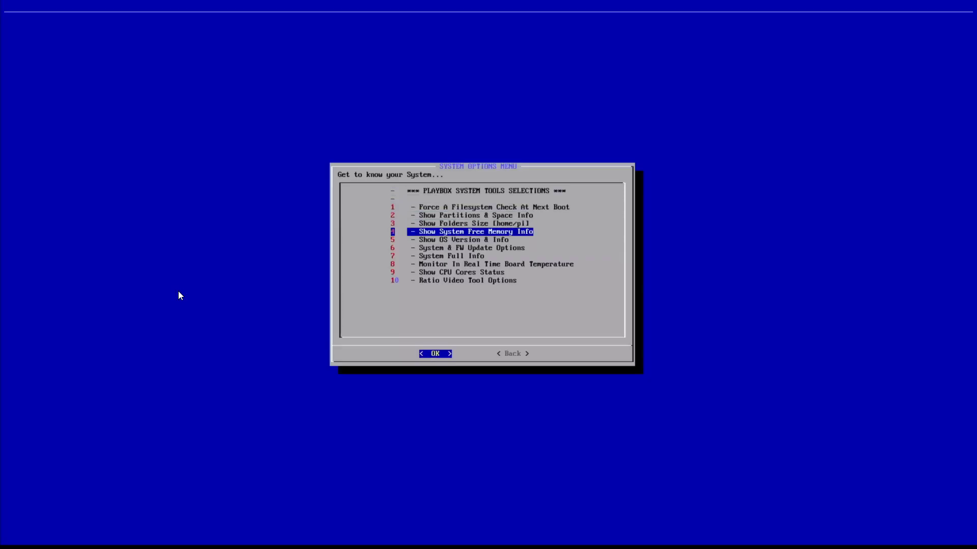
left_click(435, 353)
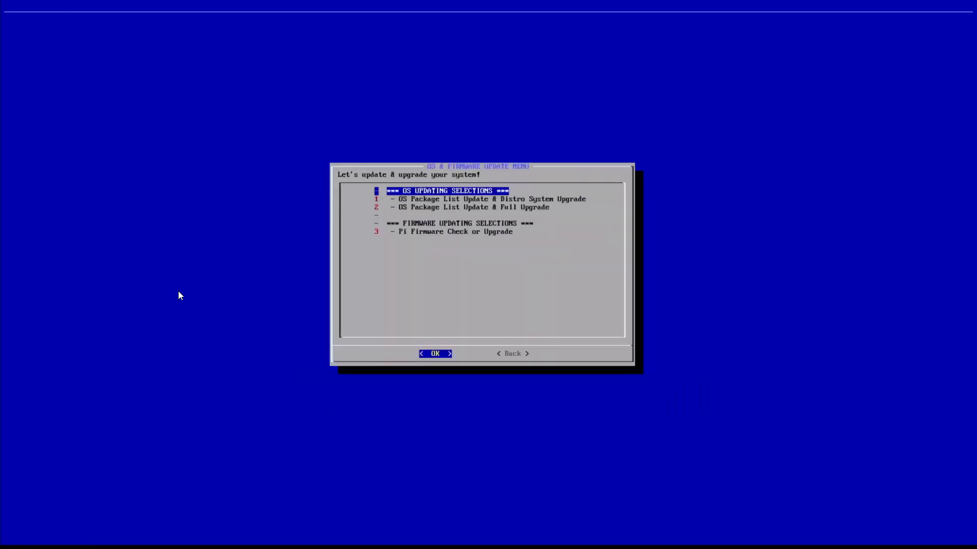
View Pi Firmware Check options, return to the main menu, exit full screen, pause the stopwatch.
left_click(435, 353)
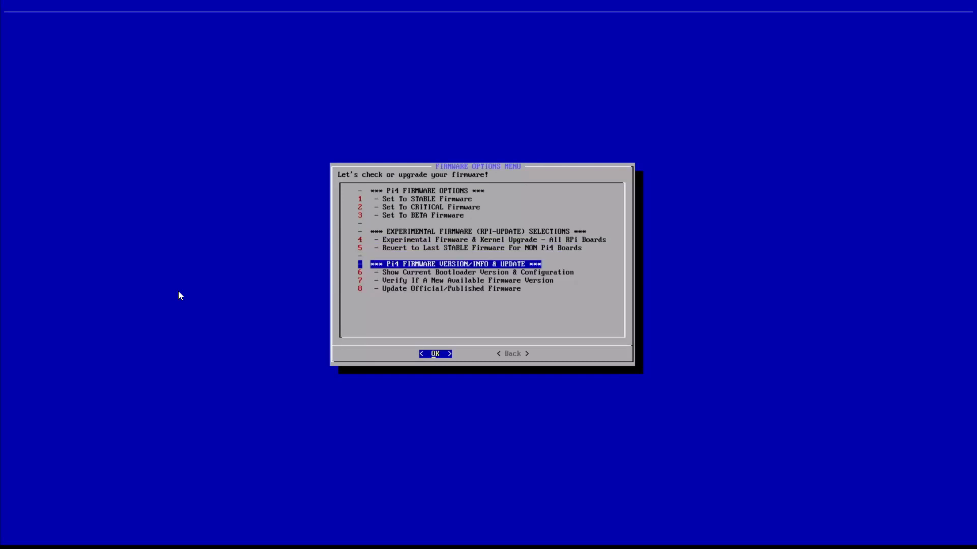
left_click(434, 353)
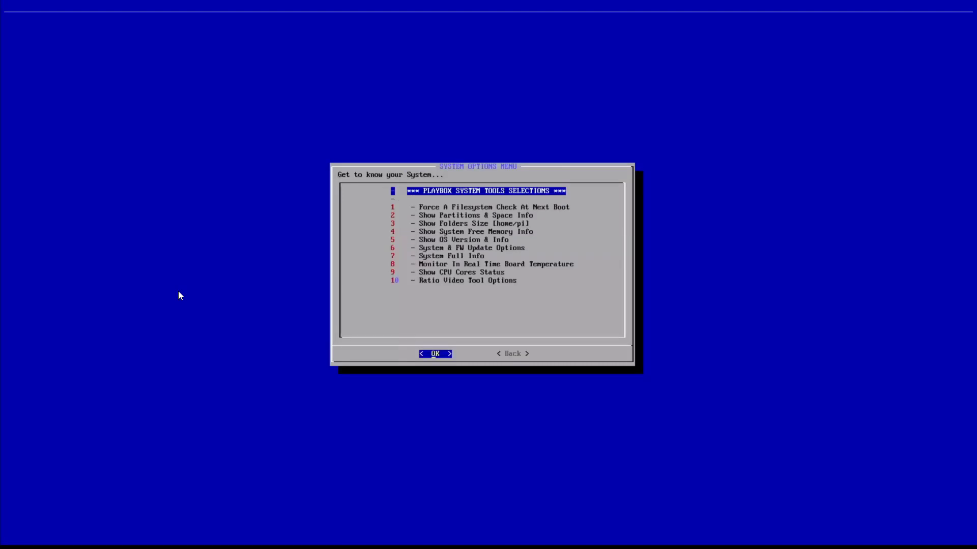
left_click(512, 353)
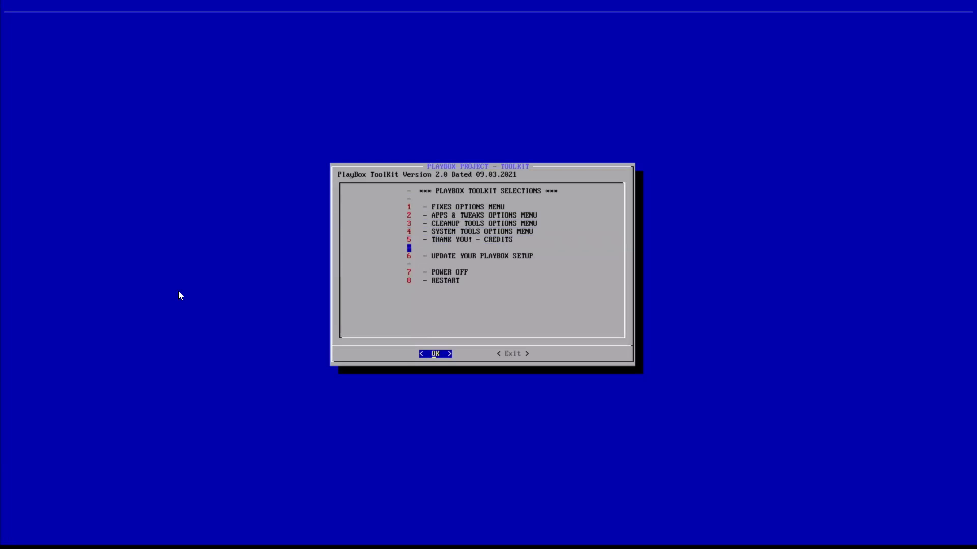
key("Down")
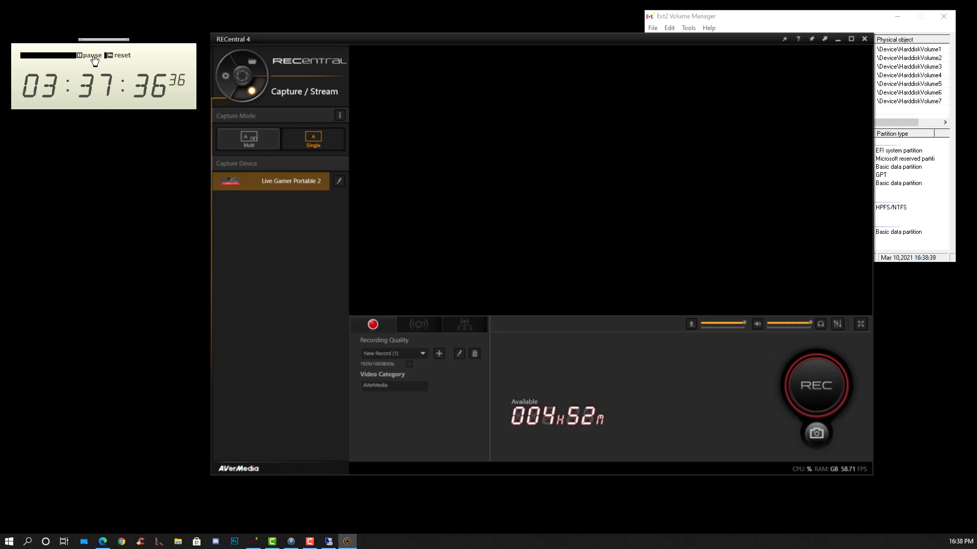
left_click(89, 56)
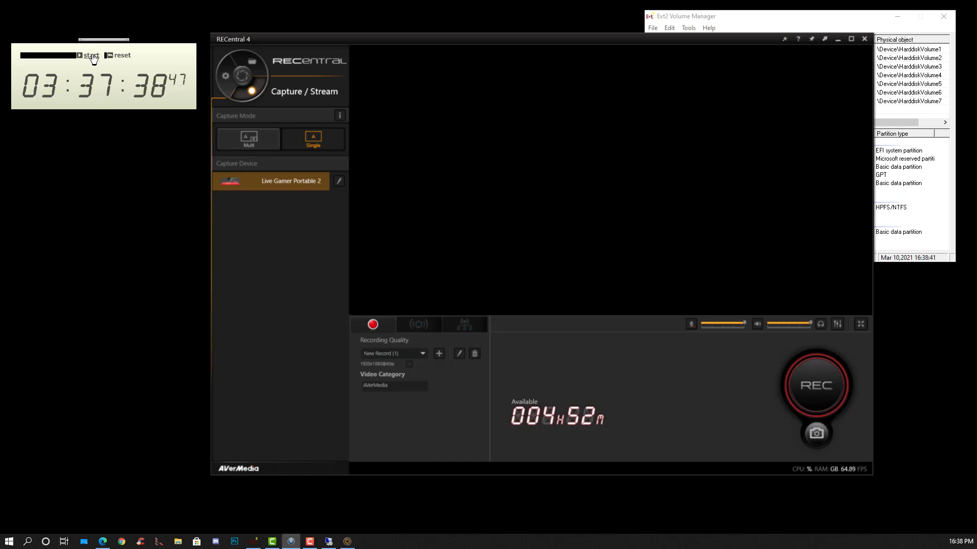